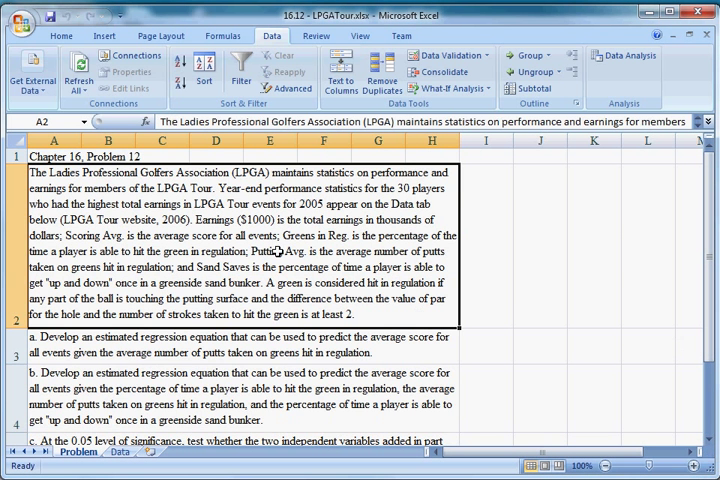
mouse_move(510, 284)
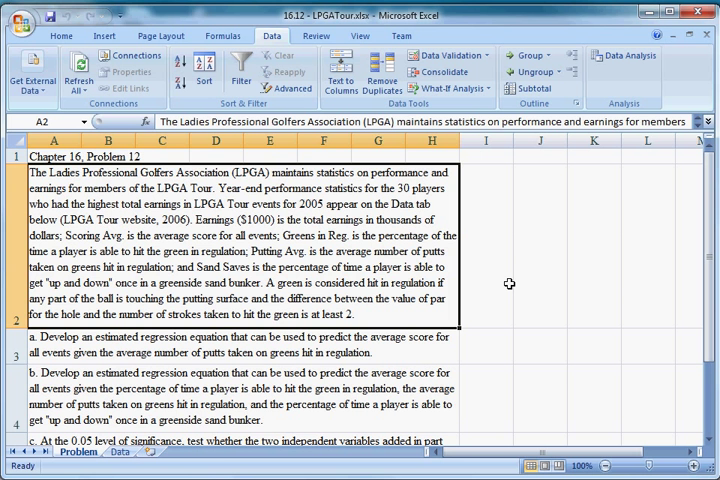
Switch from the Problem sheet to the Data sheet of LPGA player statistics.
left_click(52, 156)
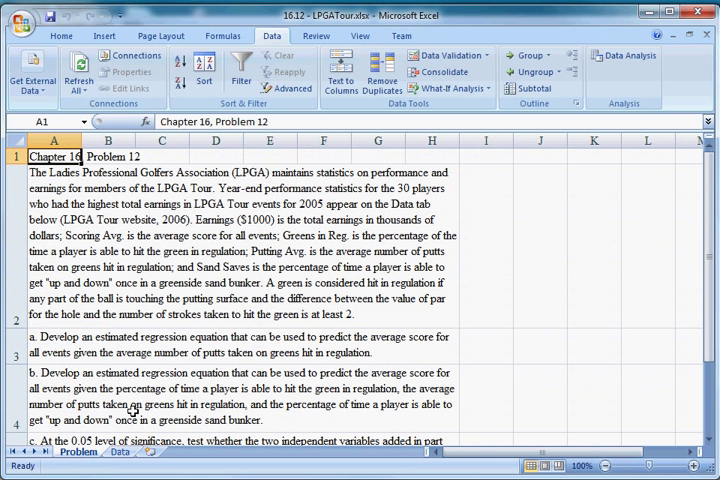
mouse_move(208, 344)
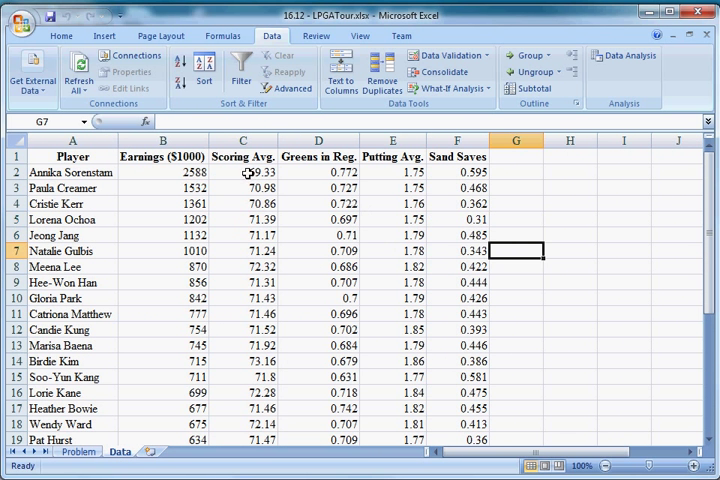
Check the first player's scoring average, putting average and sand saves, then return to the Problem sheet.
left_click(242, 172)
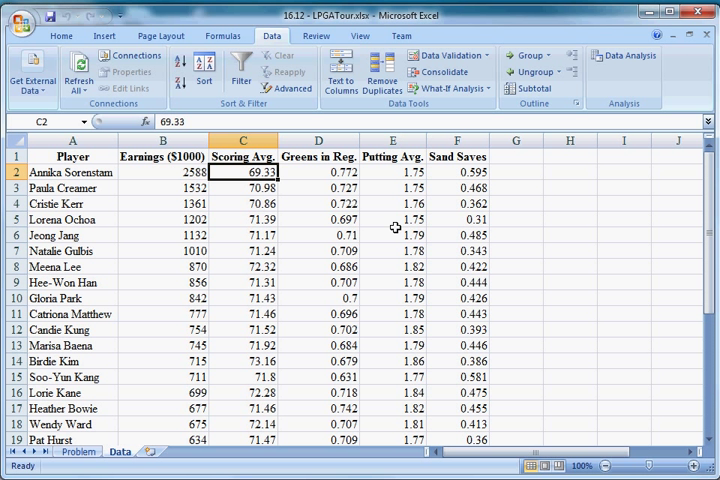
left_click(392, 172)
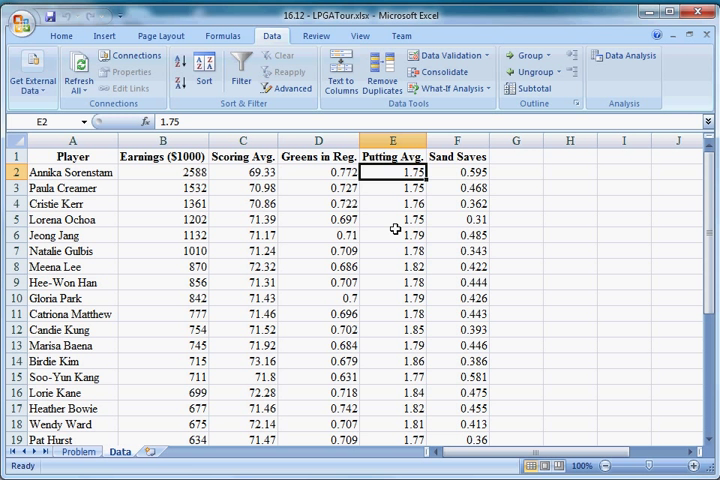
left_click(456, 172)
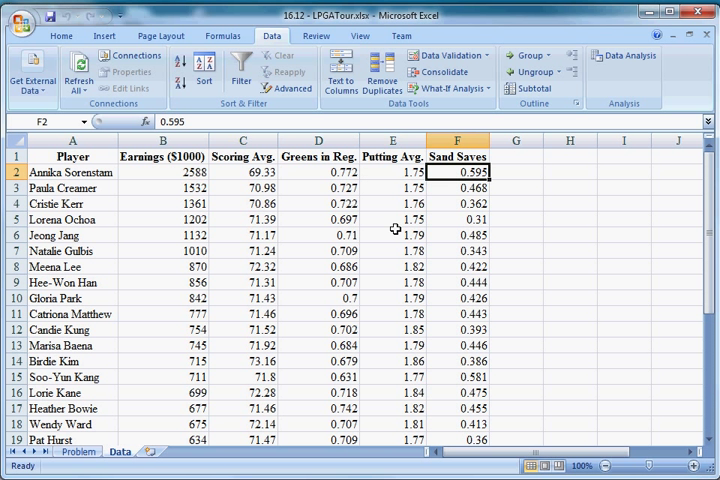
left_click(318, 172)
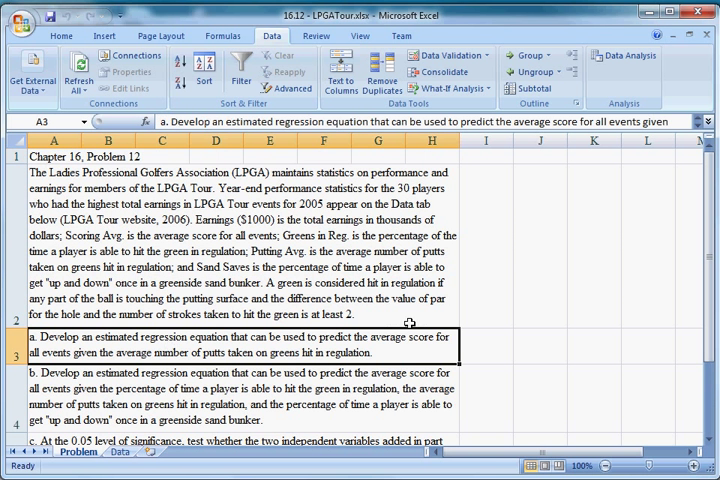
mouse_move(408, 330)
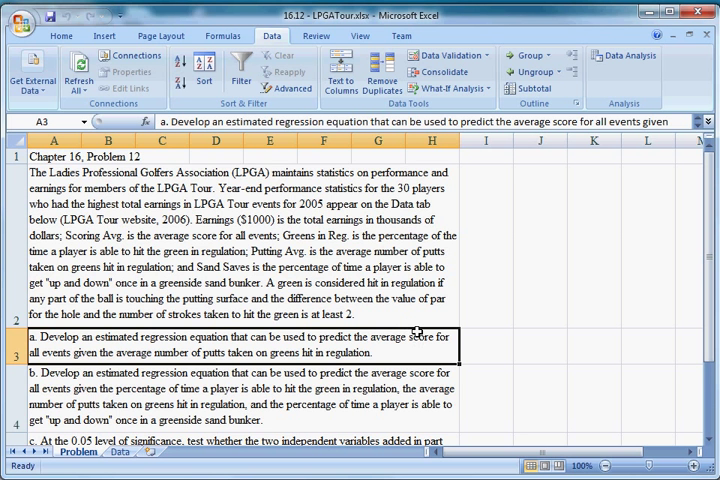
mouse_move(472, 156)
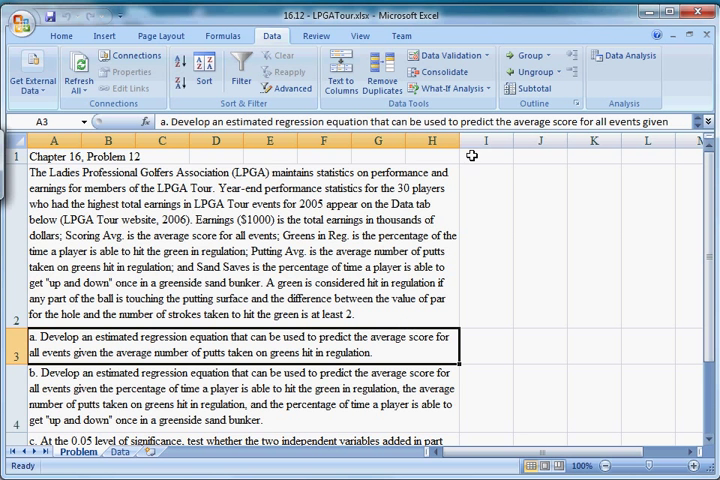
Dismiss the Sort dialog, underline average score and putts in part a, and return to the Data sheet.
left_click(204, 72)
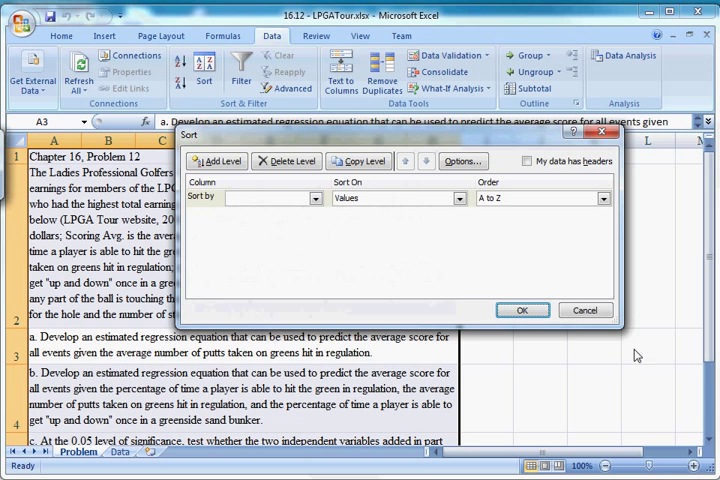
left_click(584, 310)
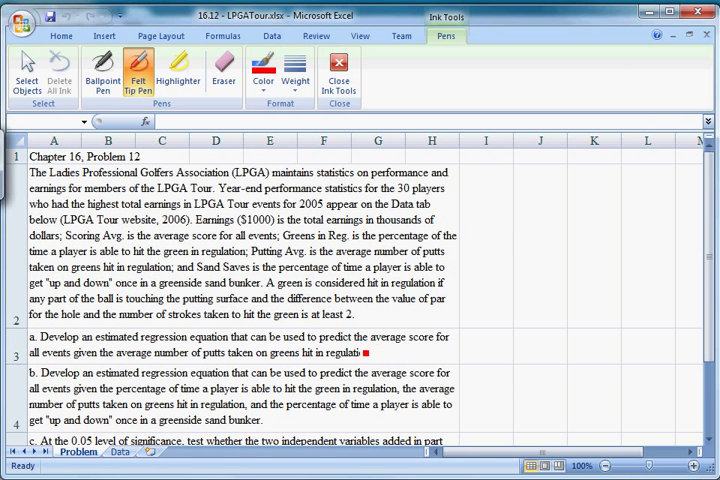
left_click_drag(376, 348, 436, 344)
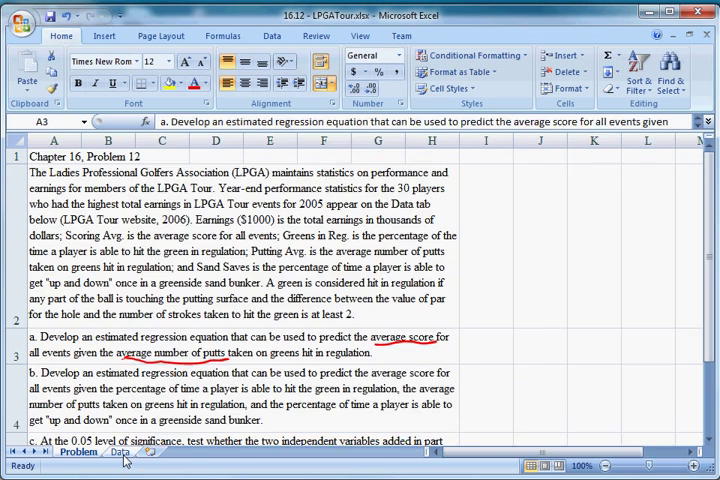
left_click(120, 452)
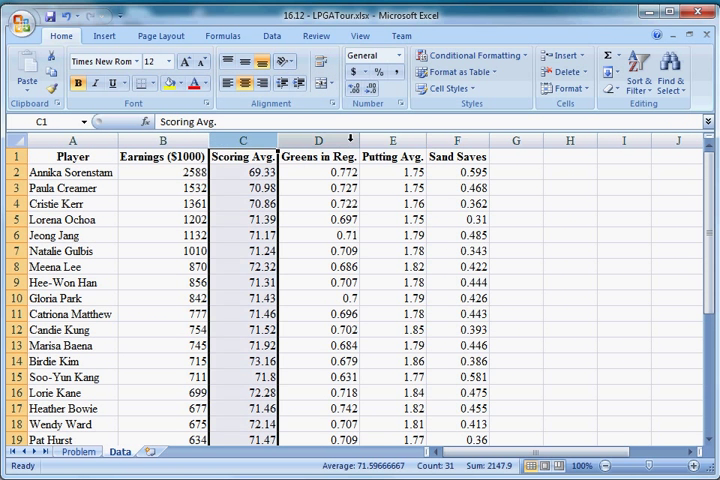
Run a Regression of Scoring Avg (C1:C31) on Putting Avg with labels, output to new sheet 'score = putts'.
left_click(318, 204)
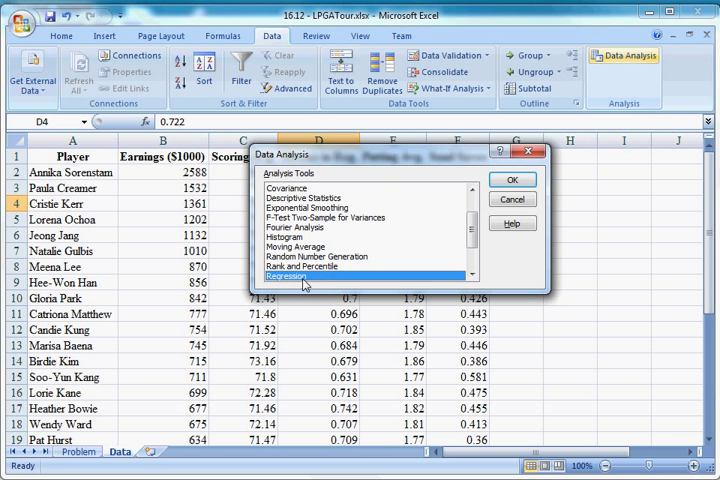
scroll("down", 3)
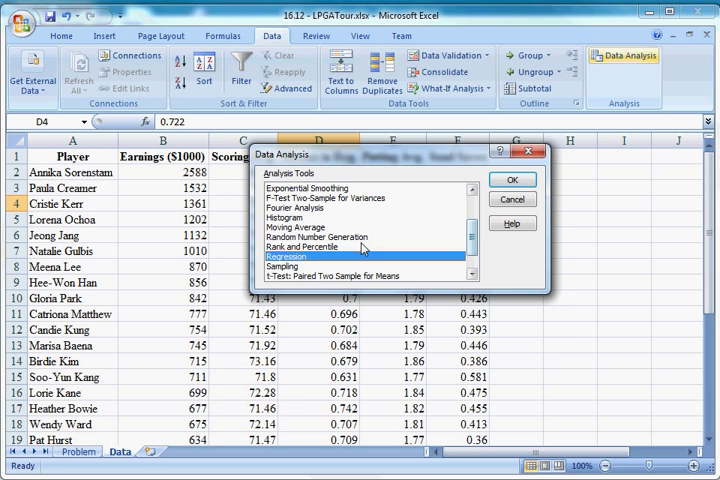
left_click(512, 180)
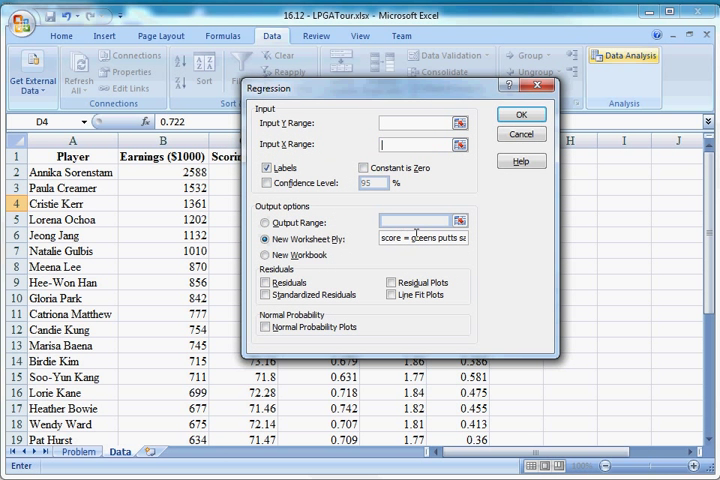
double_click(388, 236)
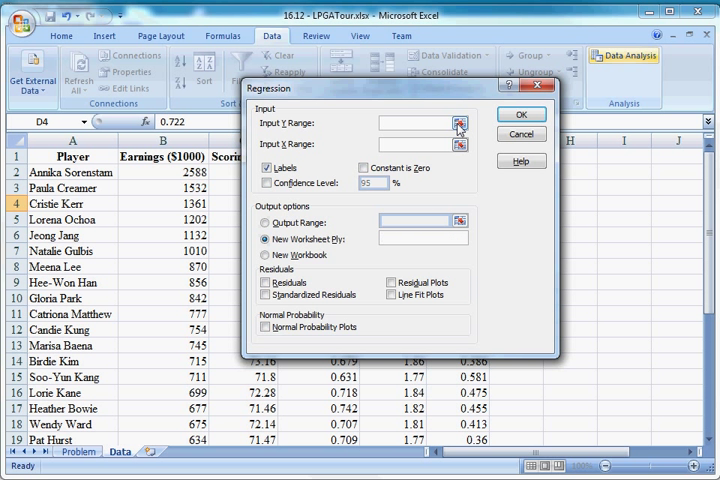
left_click(458, 122)
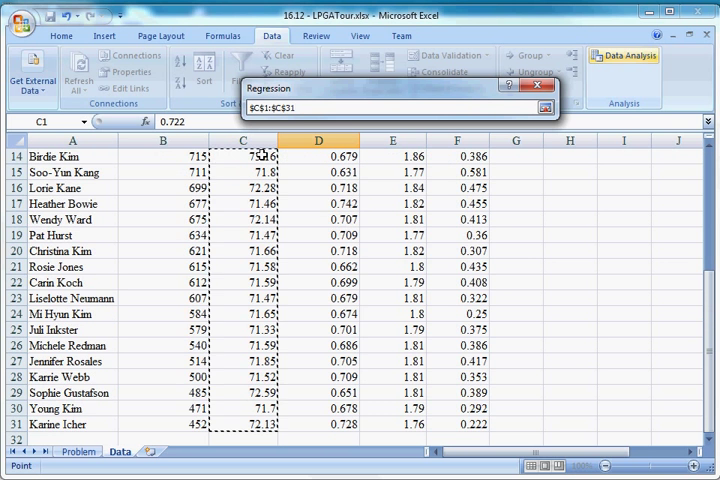
scroll("up", 3)
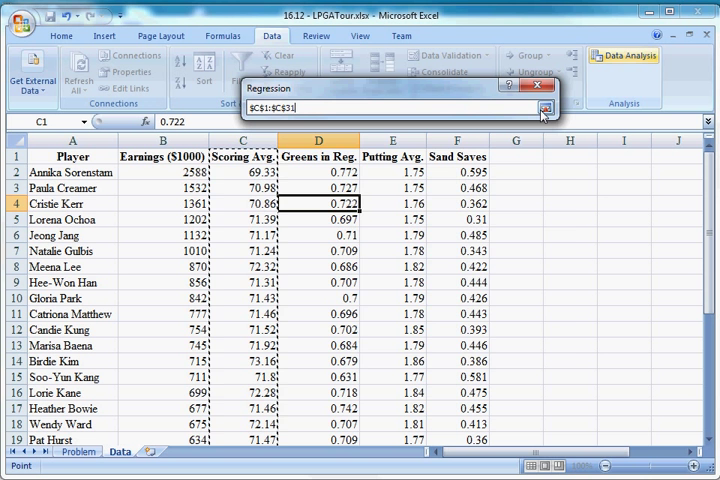
left_click(546, 108)
type("so")
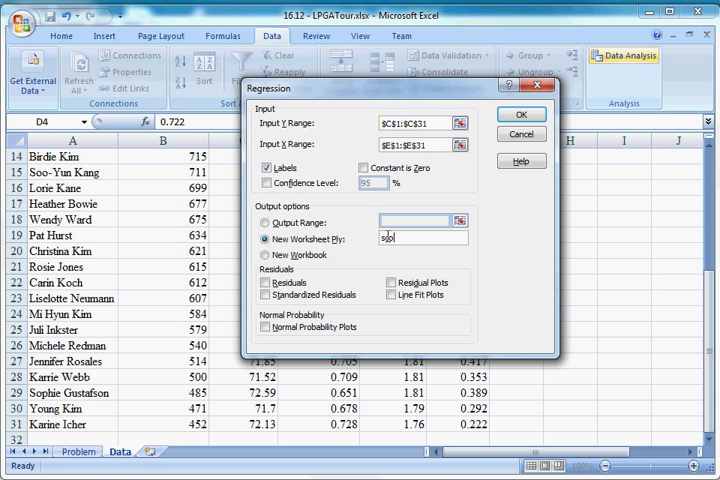
type("core = putts")
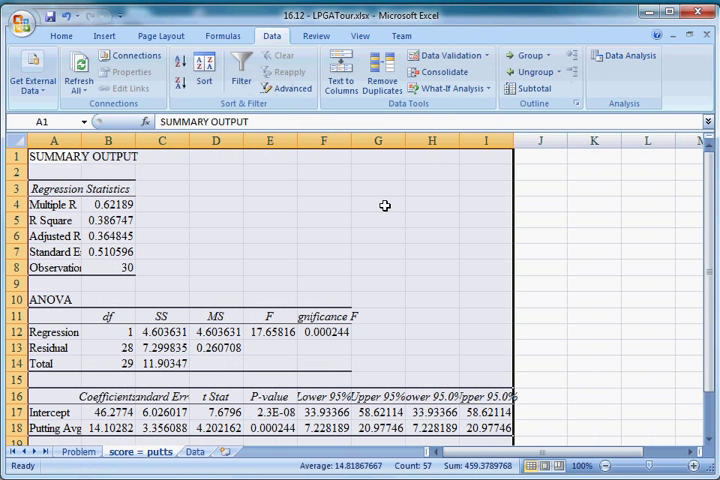
With the pen, circle the ANOVA SS, MS and F values and write 'Score =' above the output.
left_click(376, 204)
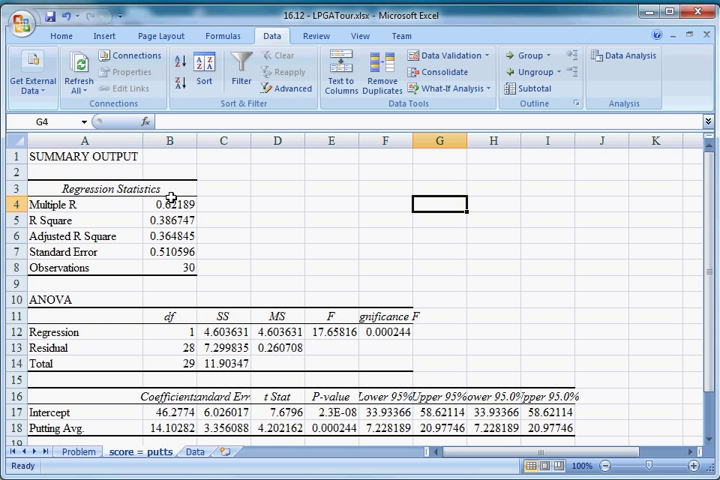
left_click(316, 36)
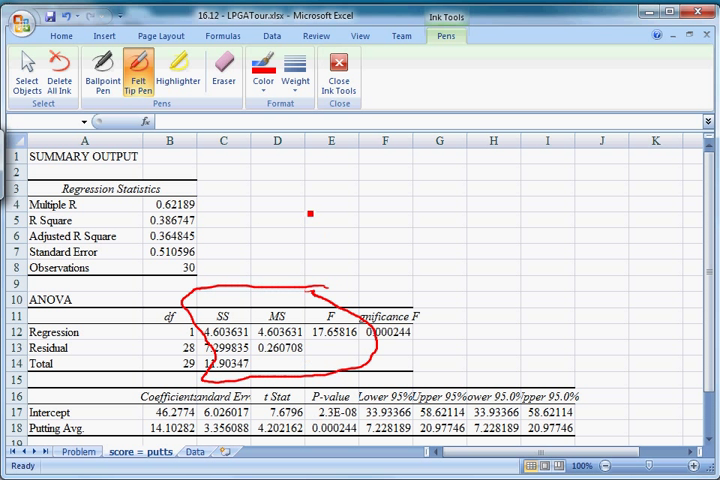
left_click_drag(310, 212, 230, 216)
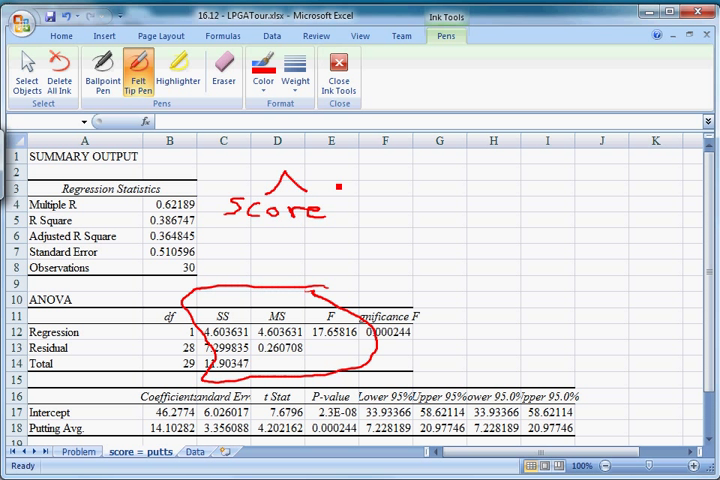
left_click_drag(330, 210, 344, 210)
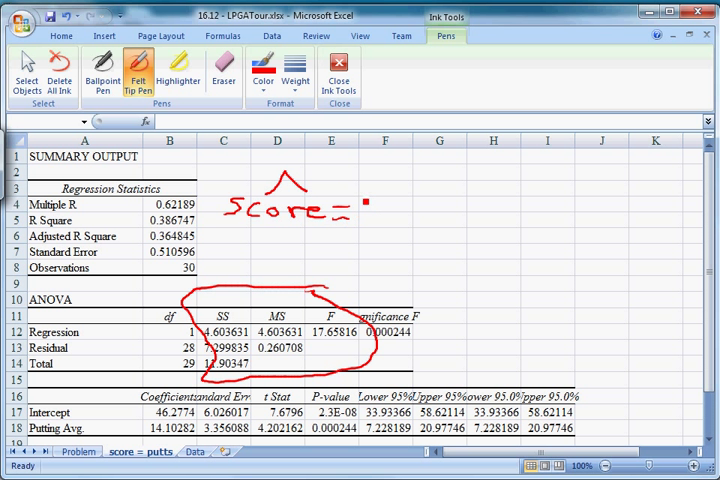
left_click_drag(360, 208, 414, 216)
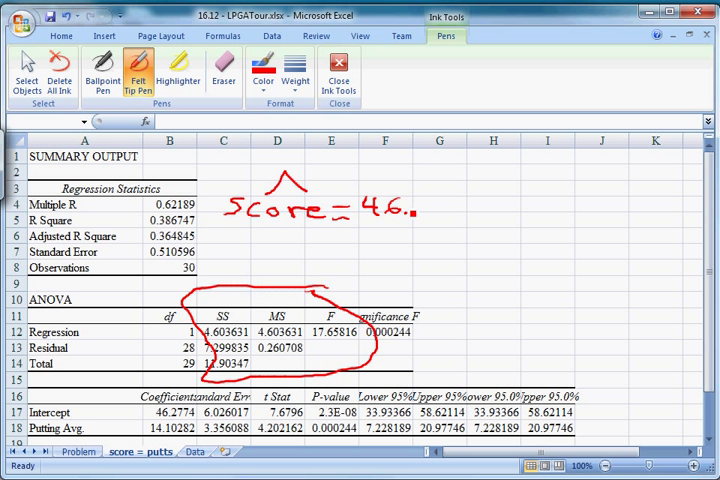
Finish the equation Score = 4.62719 + 14.10282 (putts), then return to the Problem sheet.
left_click_drag(404, 204, 450, 210)
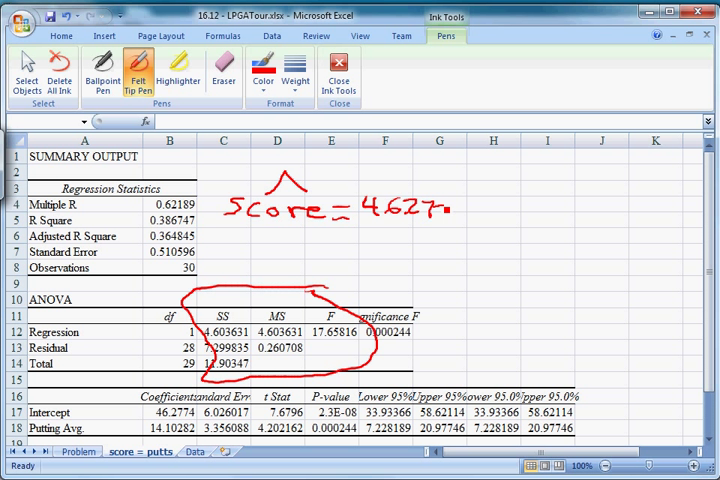
left_click_drag(440, 210, 490, 216)
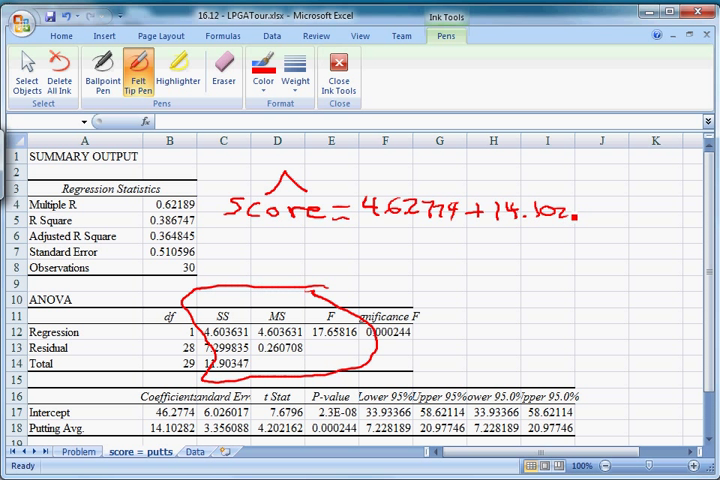
left_click_drag(564, 212, 620, 216)
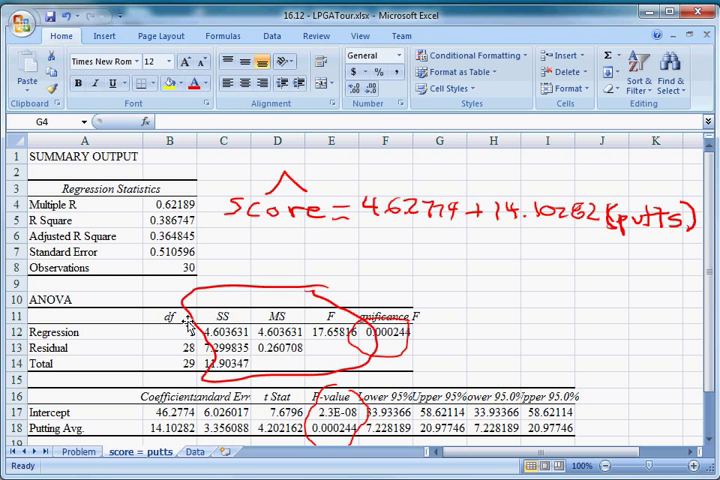
mouse_move(470, 212)
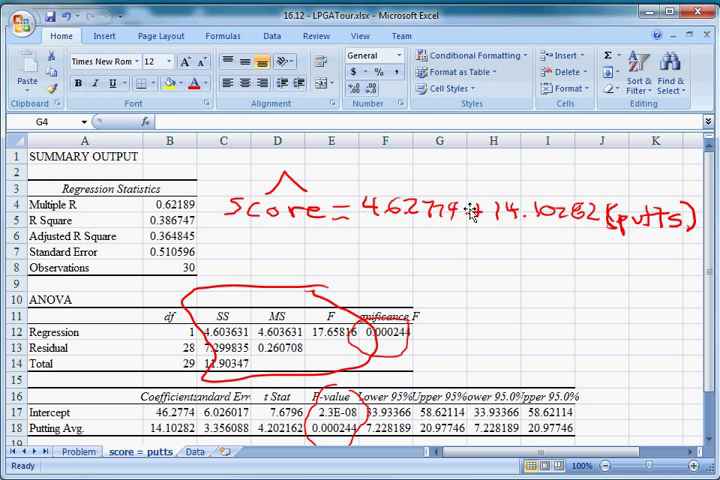
left_click(72, 452)
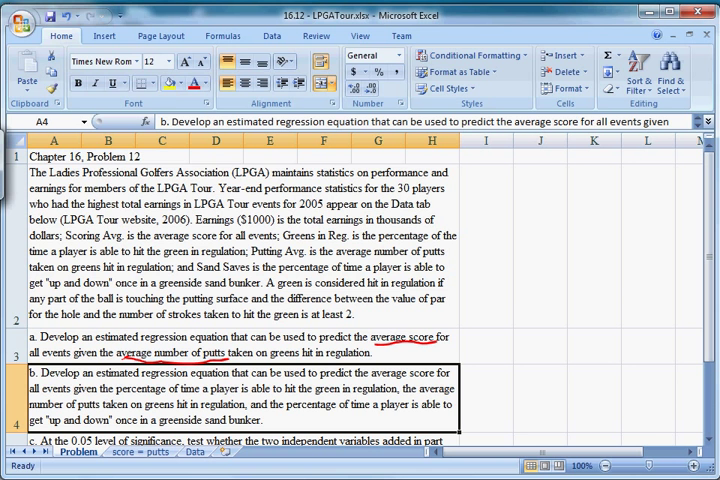
Go to the Data sheet with the greens, putting and sand saves columns.
left_click(316, 36)
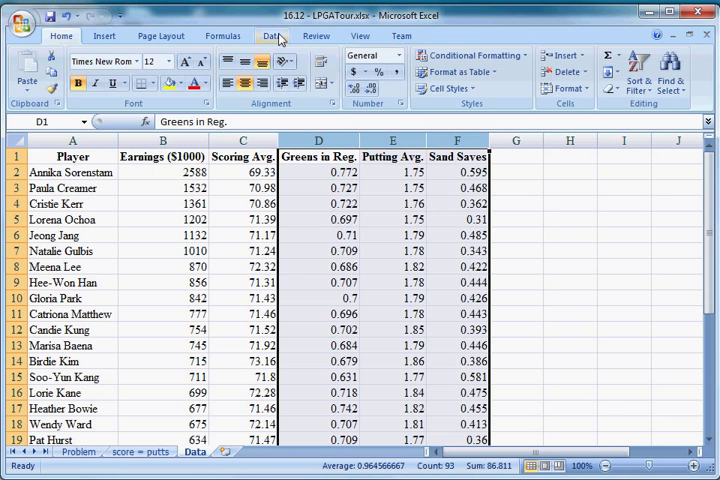
Run a Regression with Y $C$1:$C$31 and X $D$1:$F$31, labels on, output to a new worksheet.
left_click(272, 36)
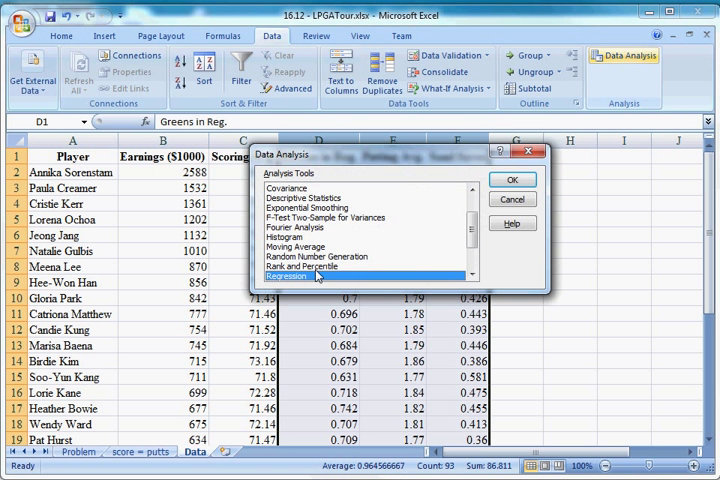
left_click(512, 180)
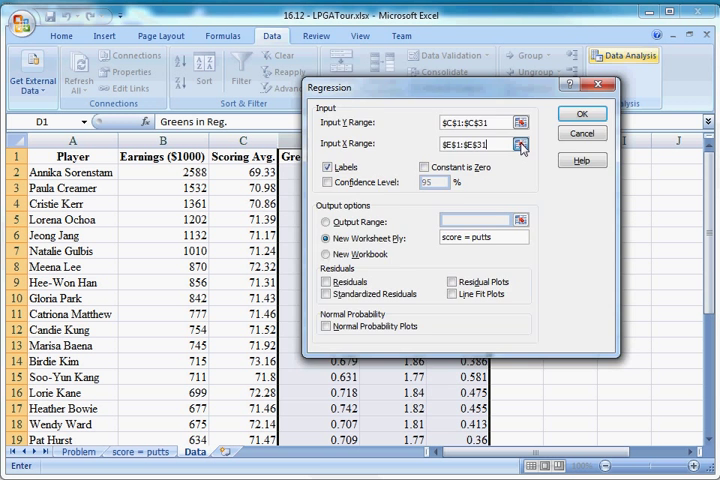
left_click(518, 144)
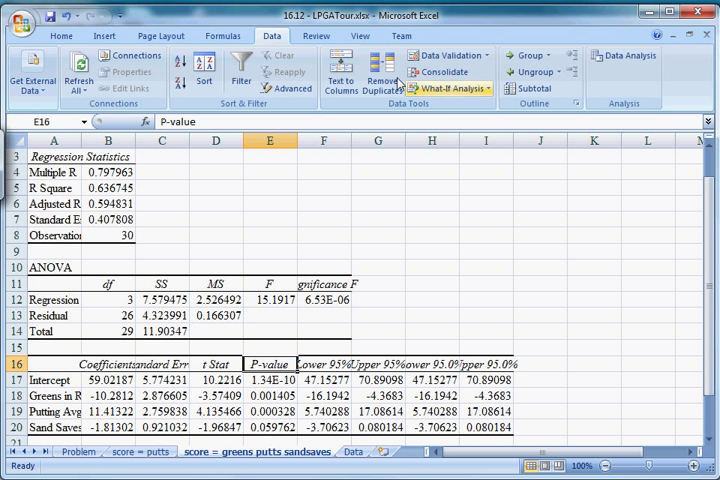
Start inking and handwrite 'score = 91.02' over the three-predictor regression output.
left_click(316, 36)
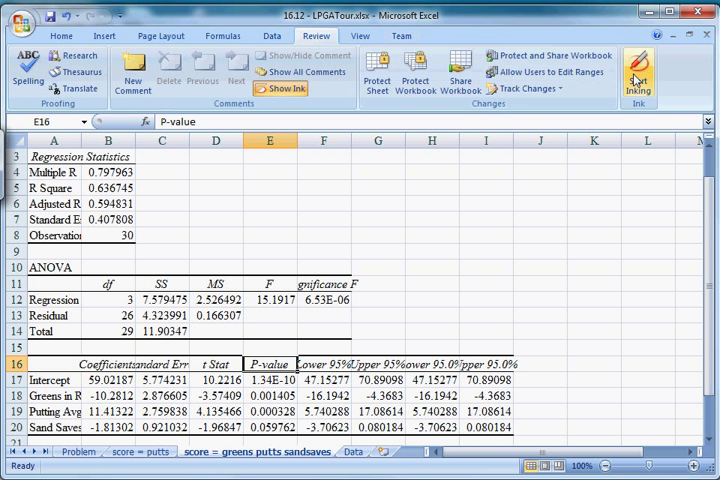
left_click(636, 72)
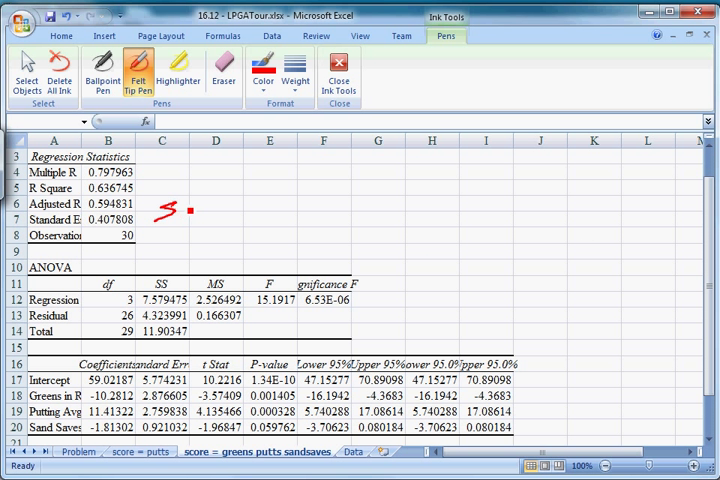
left_click_drag(170, 210, 240, 210)
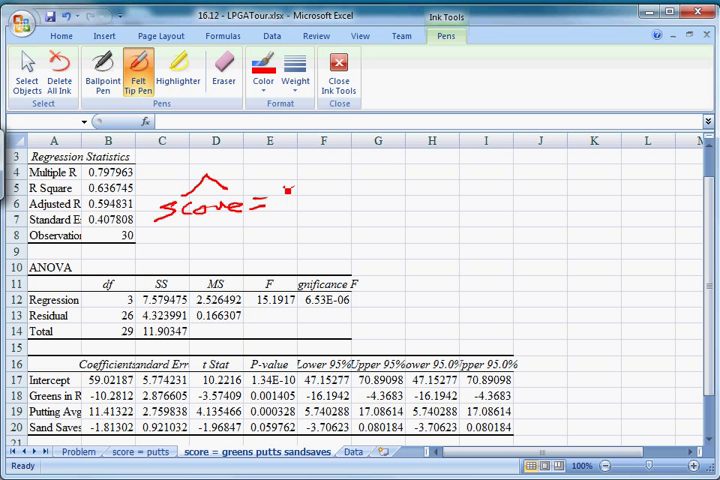
left_click_drag(290, 200, 320, 204)
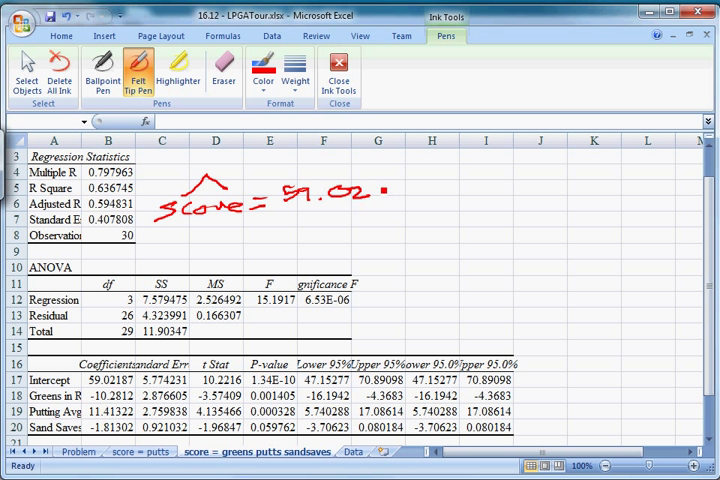
left_click_drag(378, 196, 390, 204)
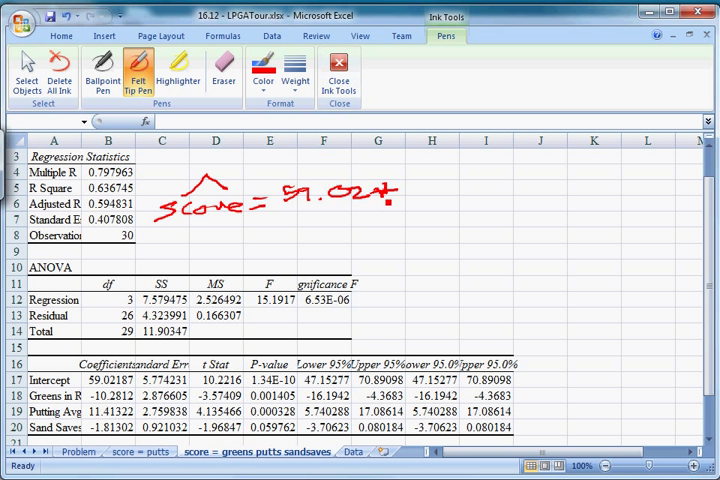
Add the terms − 10.28(% Greens) + 11.41(Putts) and the sand-saves term to the equation.
left_click(224, 72)
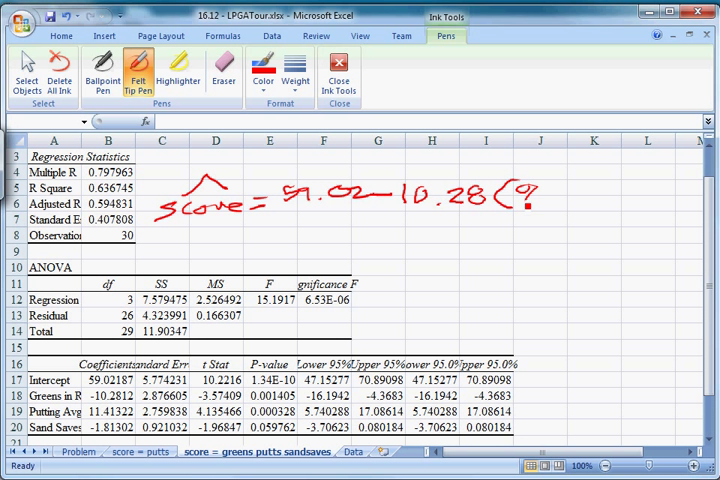
left_click_drag(544, 204, 570, 196)
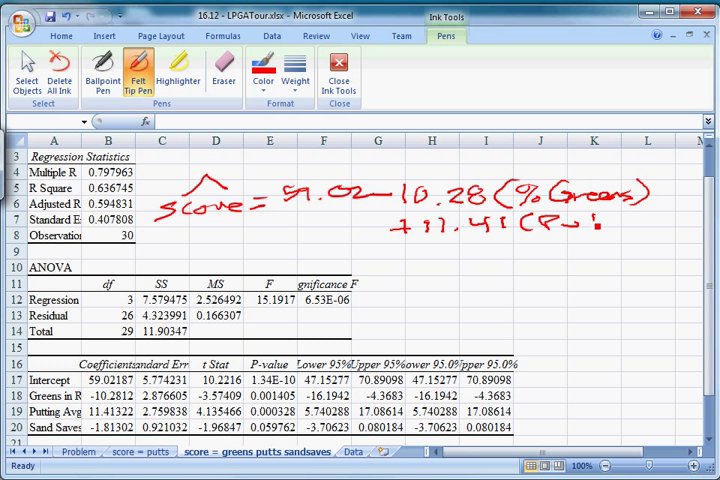
left_click_drag(600, 224, 644, 224)
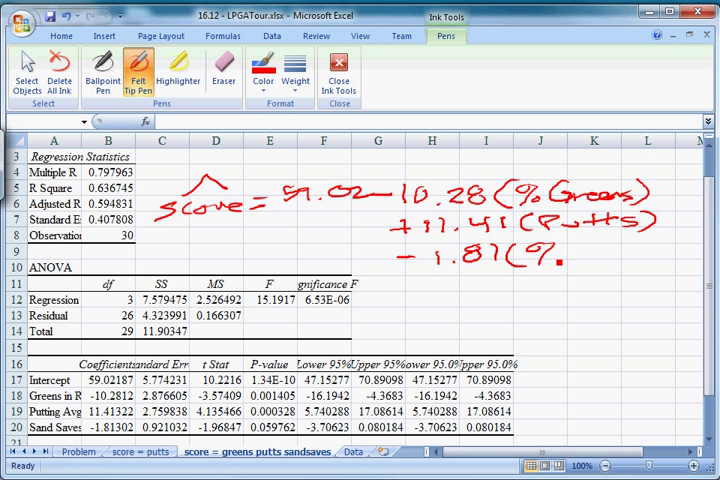
left_click_drag(580, 256, 610, 260)
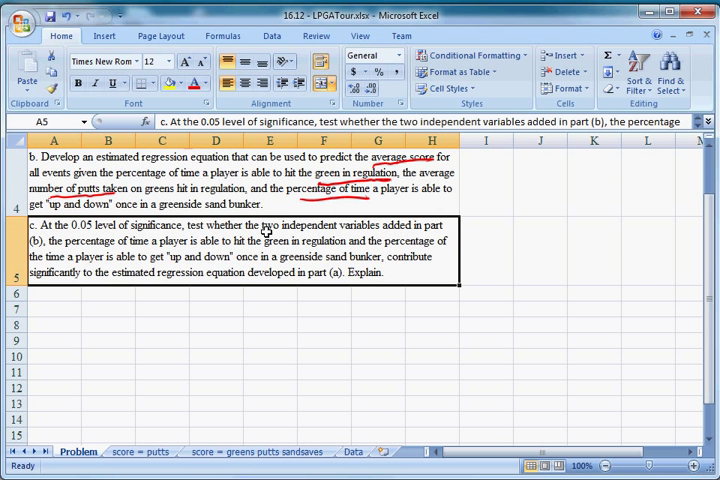
mouse_move(388, 256)
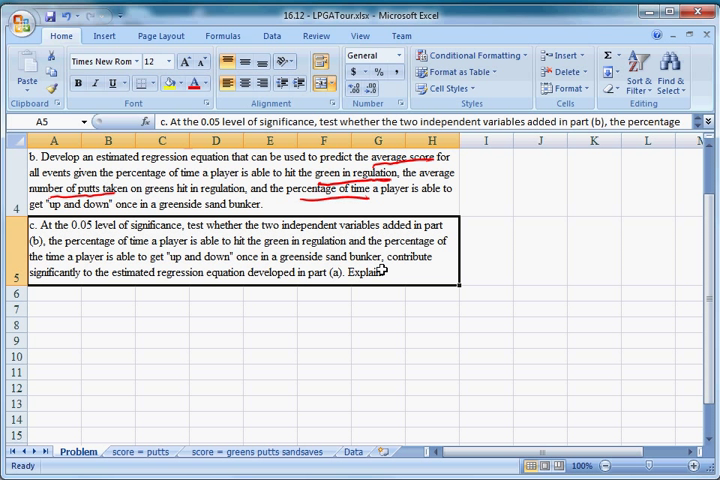
mouse_move(324, 354)
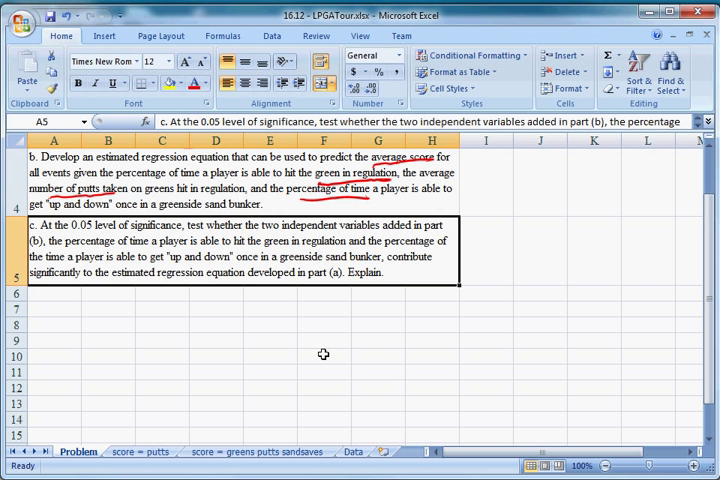
mouse_move(332, 340)
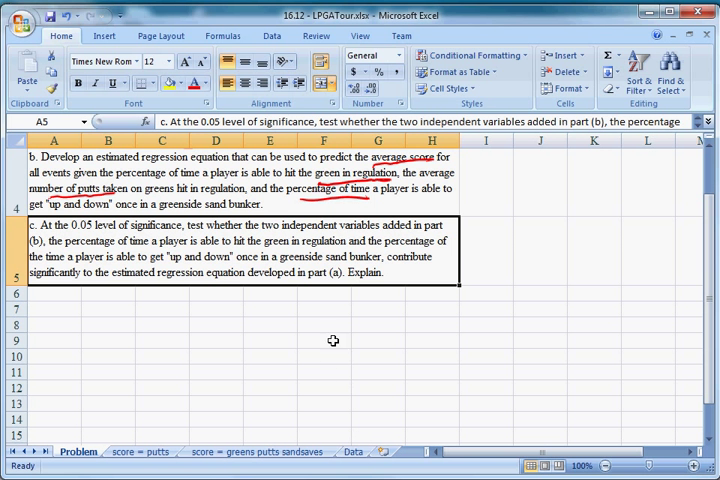
Start handwriting on the Problem sheet at part c's significance-test question.
left_click(316, 36)
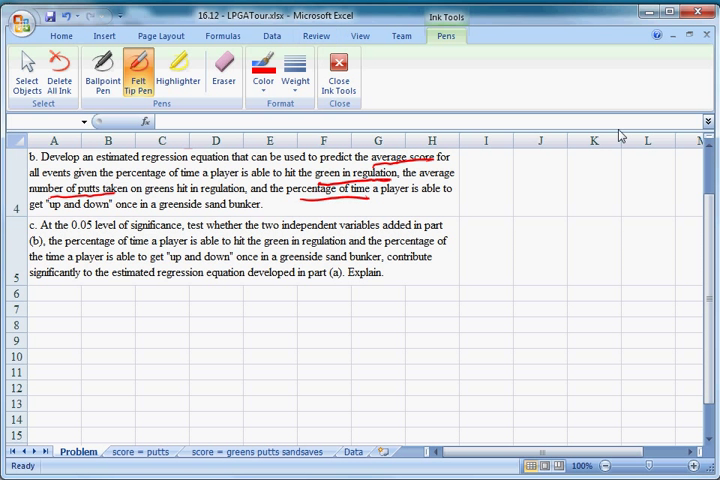
Mark below part c and draw the fraction line for the partial F statistic.
left_click(638, 300)
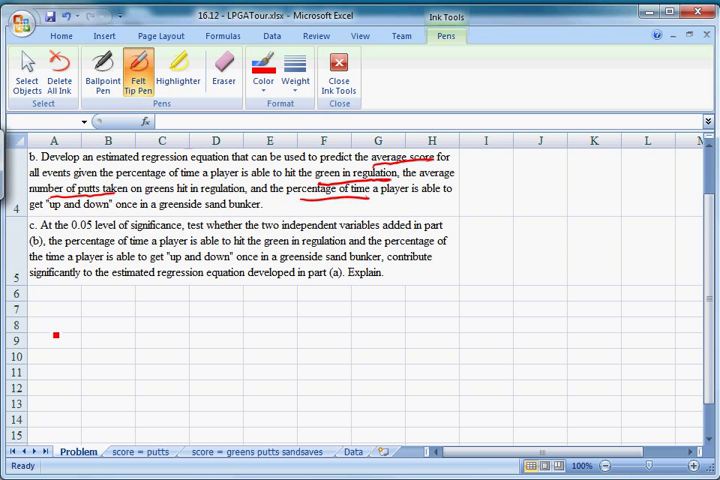
left_click_drag(48, 344, 62, 338)
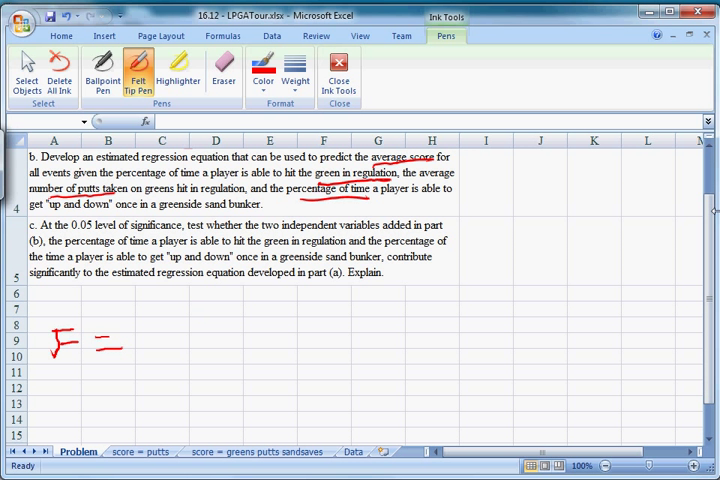
left_click(534, 252)
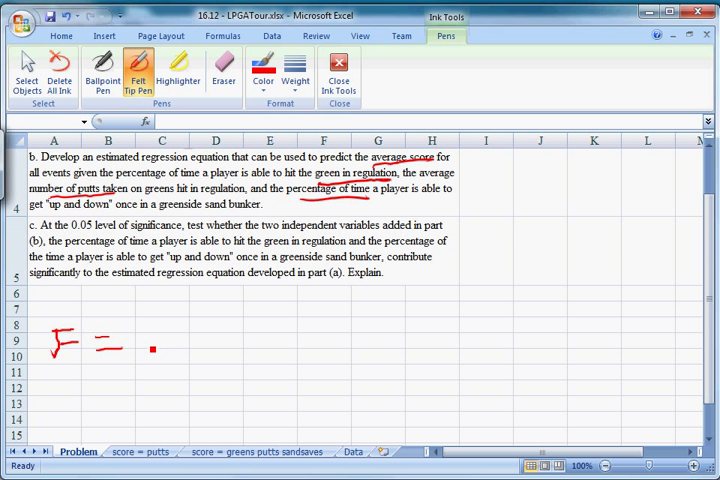
left_click_drag(156, 350, 344, 324)
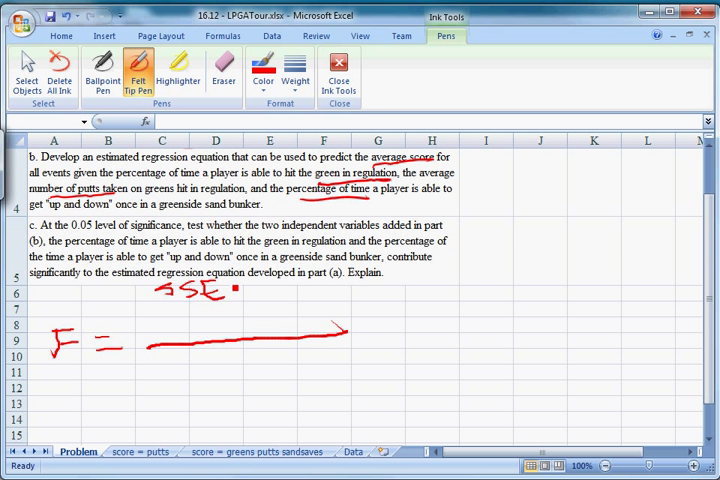
Write [SSE(reduced) − SSE(full)] / # extra terms over MSE(full) to complete the F formula.
left_click_drag(236, 290, 284, 292)
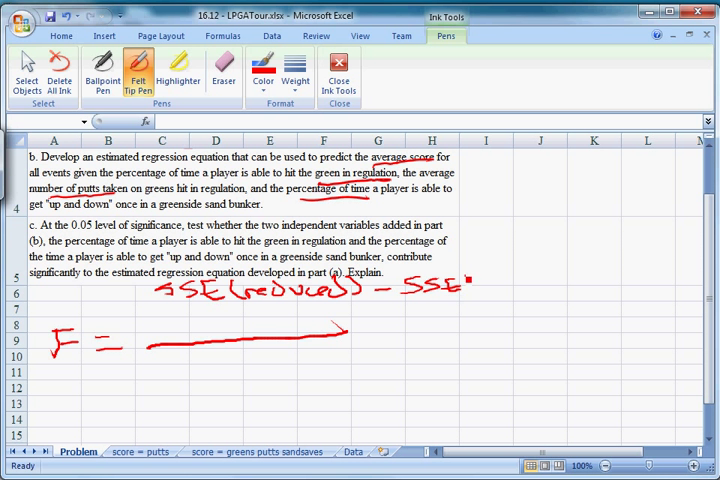
left_click_drag(464, 284, 510, 284)
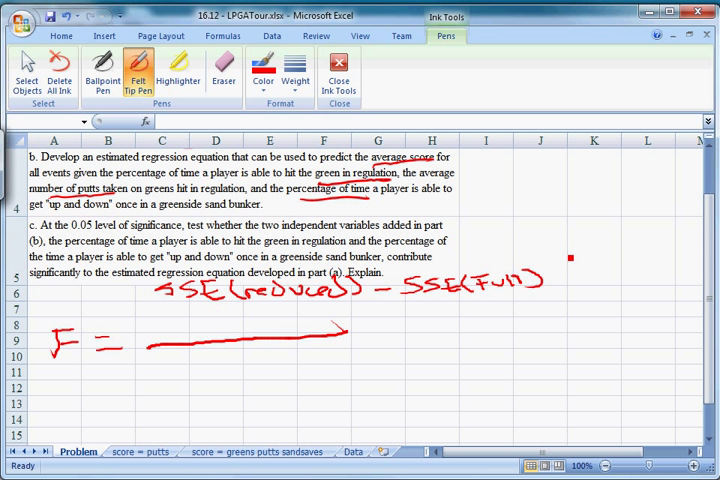
left_click_drag(170, 310, 316, 304)
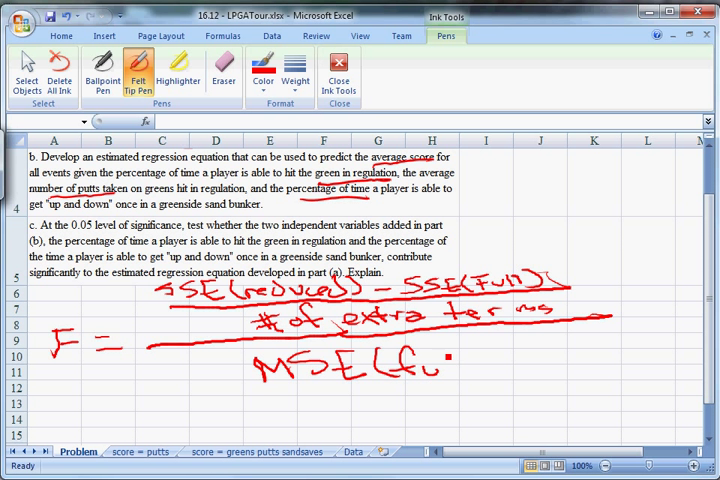
left_click_drag(444, 360, 480, 376)
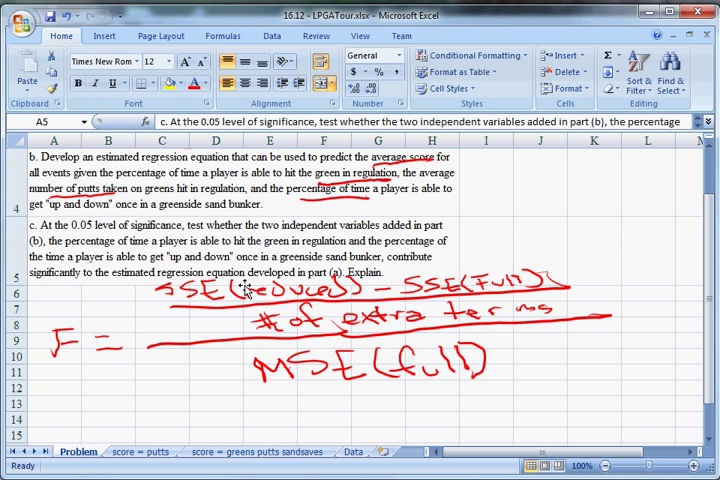
mouse_move(348, 376)
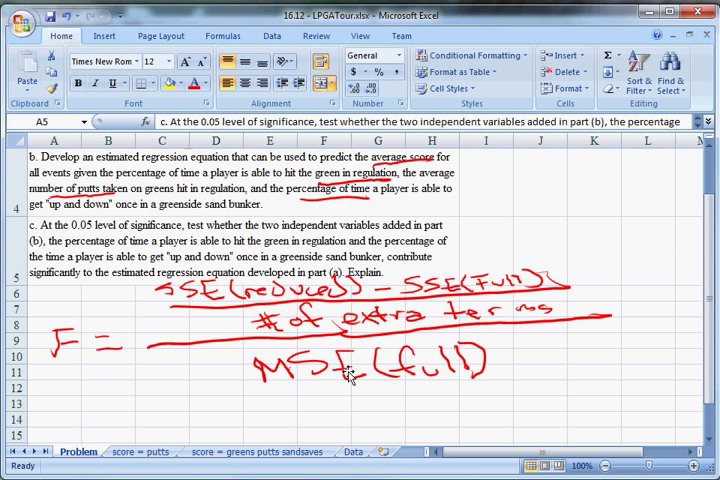
Enter the eight row labels in A1:A8 of Sheet5, from SSE Reduced through F statistic and p-value.
left_click(384, 452)
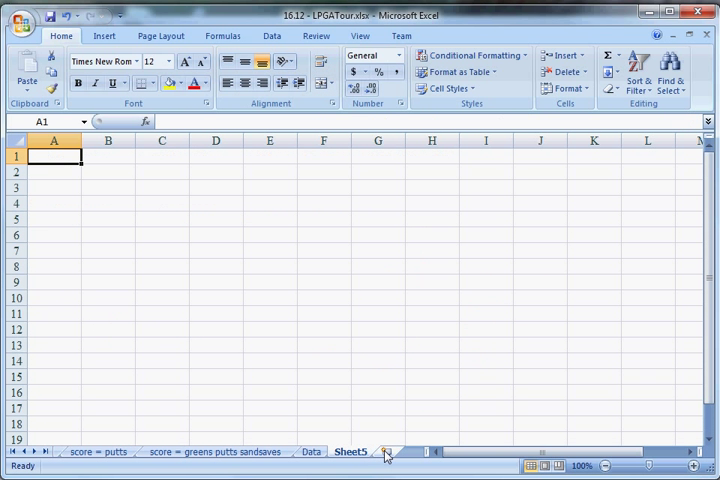
type("SSE Reduc")
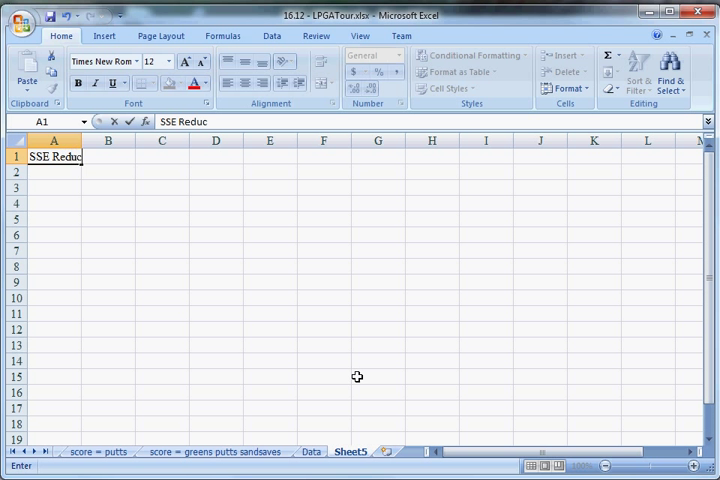
type("SSE Full")
left_click(54, 188)
type("N")
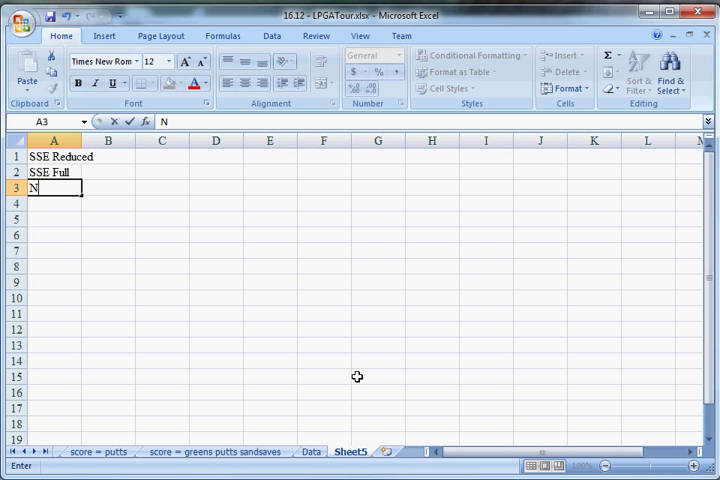
type("# of extra terms")
left_click(54, 204)
type("MSE")
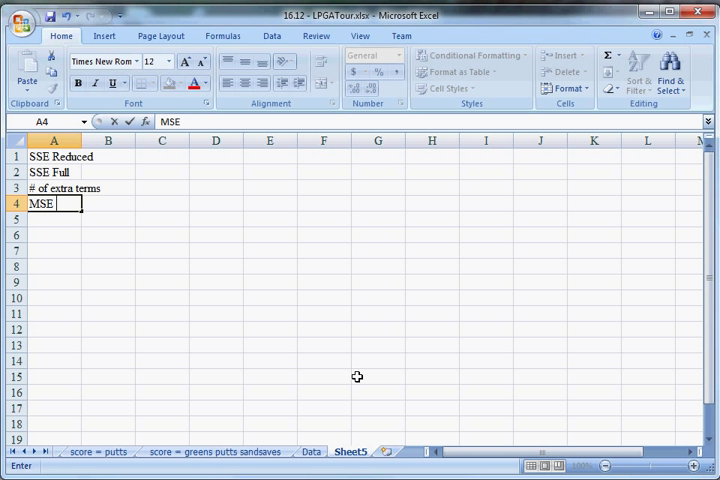
type("Full")
left_click(54, 236)
type("d")
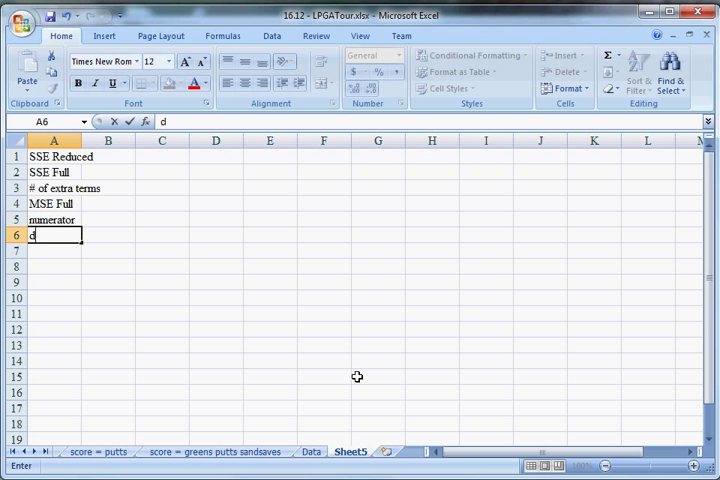
type("enominat")
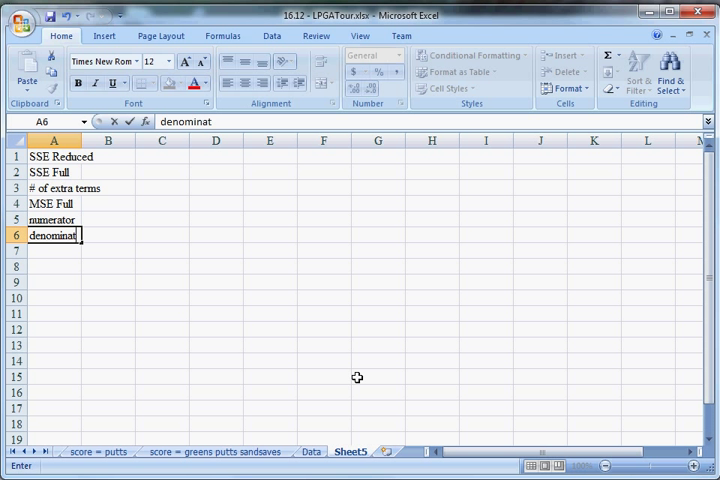
type("F statistic")
left_click(54, 266)
type("p-value")
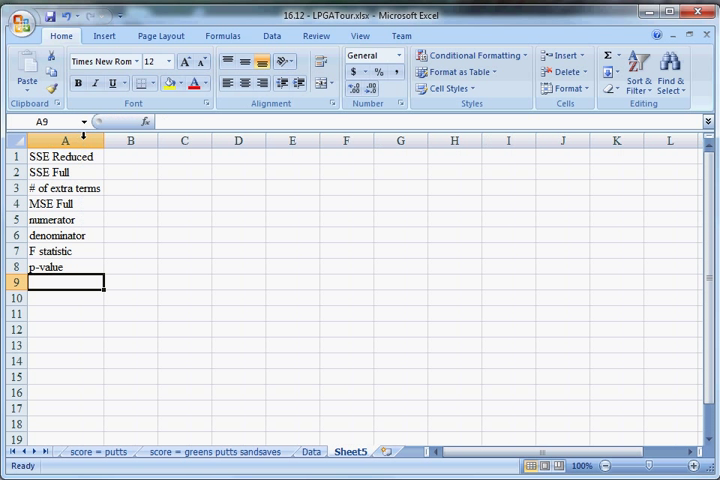
left_click(130, 156)
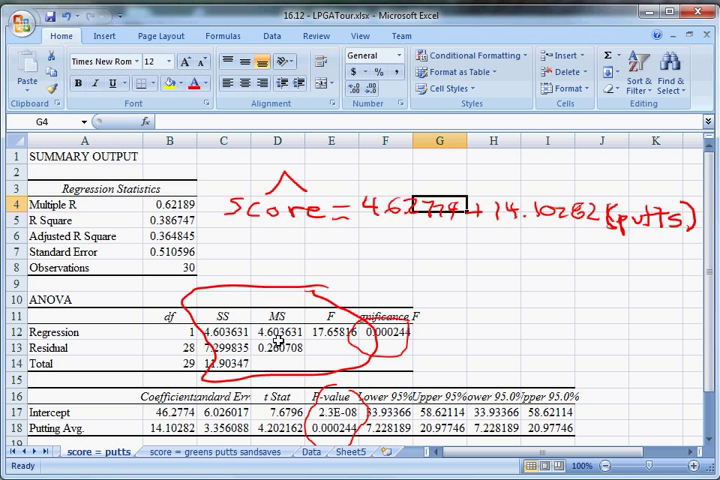
Link B1 (SSE Reduced) to the putts-only model's residual SS, 7.299835.
left_click(224, 348)
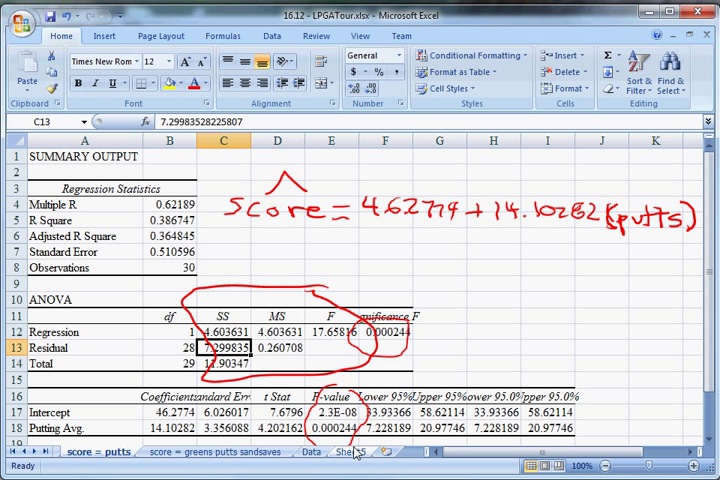
left_click(348, 452)
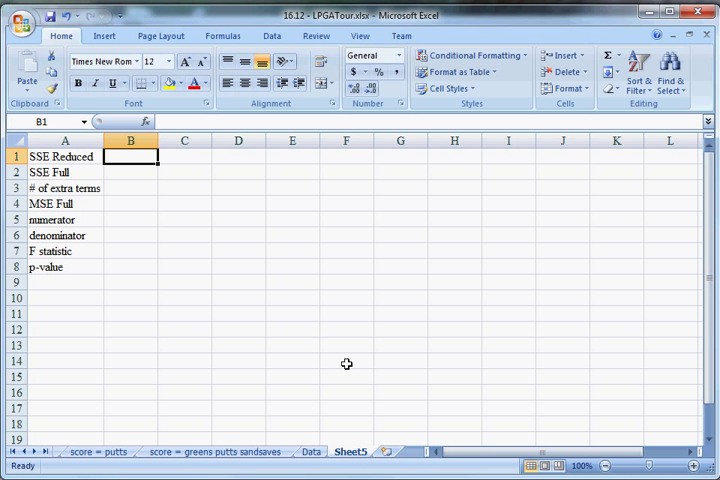
type("='score = putts'!")
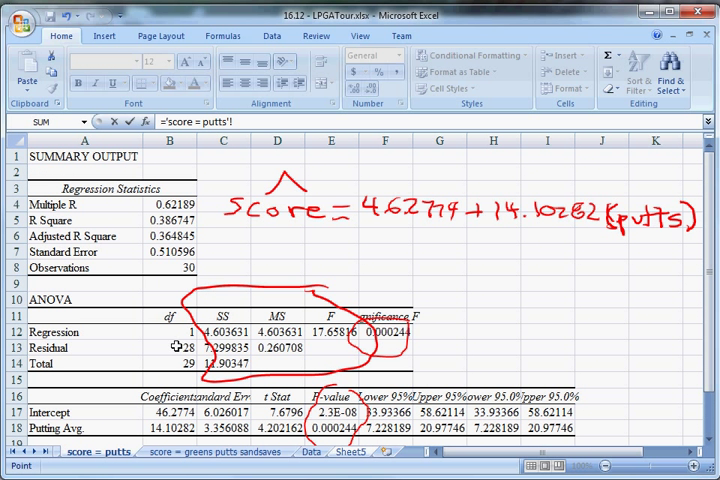
mouse_move(252, 356)
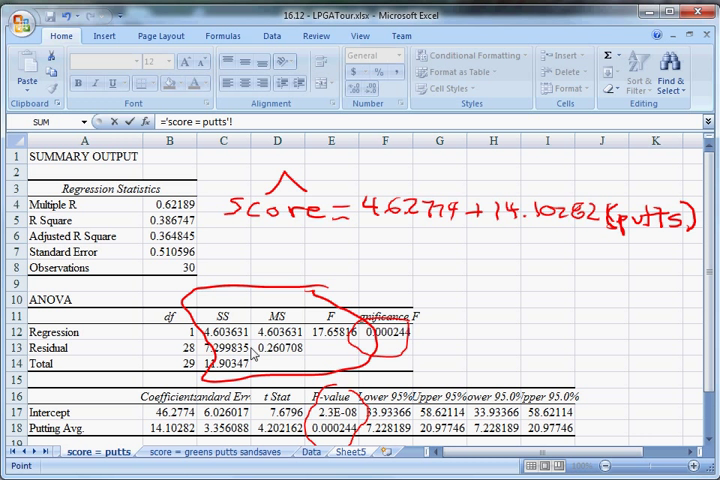
left_click(168, 348)
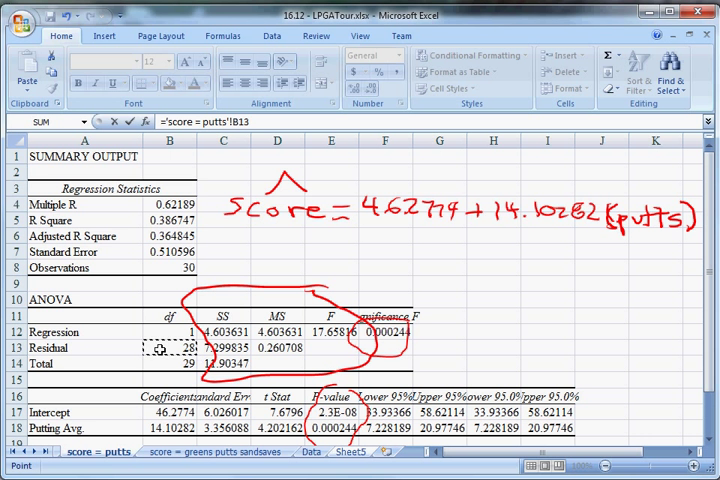
left_click(224, 348)
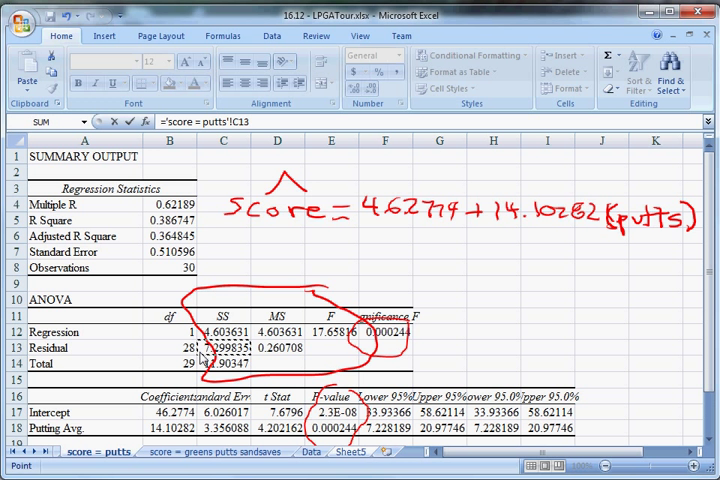
left_click(350, 452)
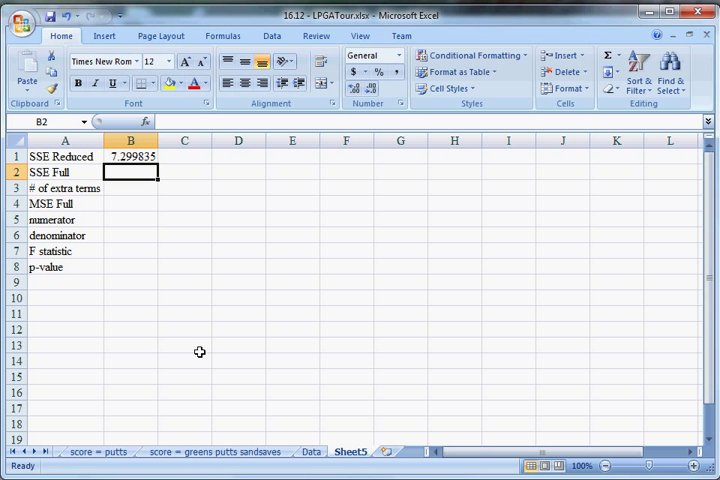
Link B2 (SSE Full) to the full model's residual SS 4.323991 and compute 2 extra terms in B3.
type("=")
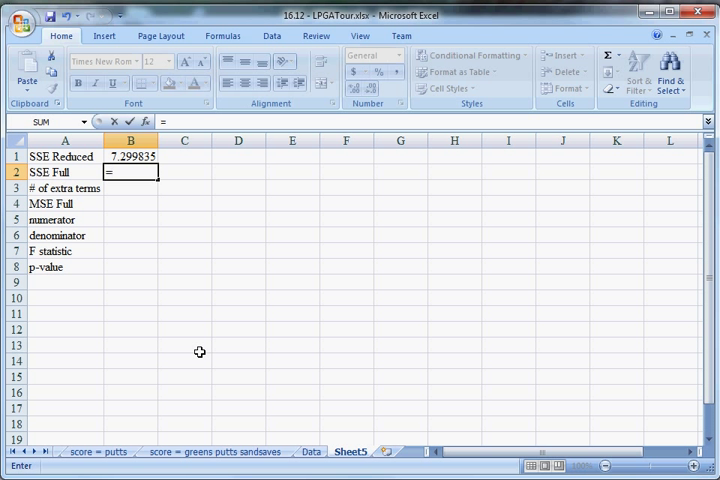
left_click(312, 452)
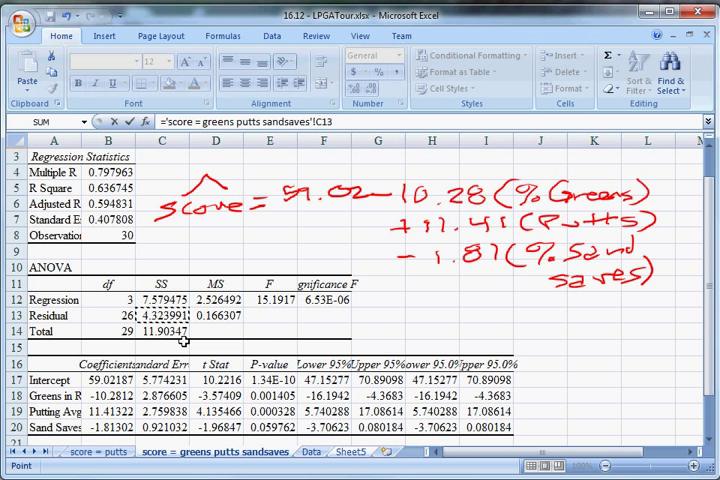
left_click(348, 452)
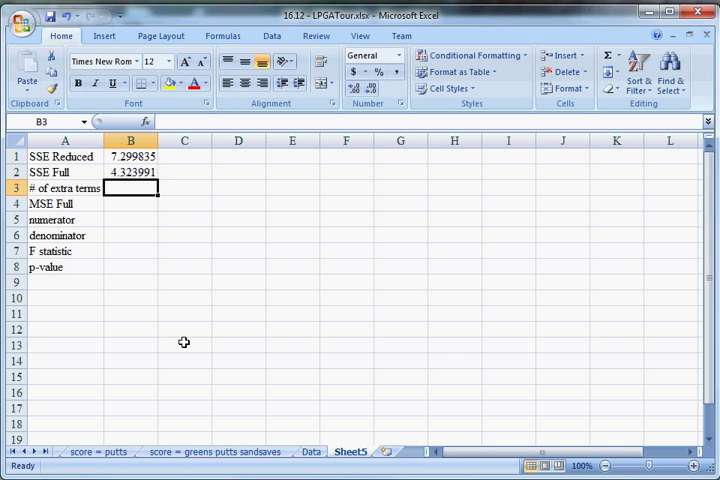
type("=")
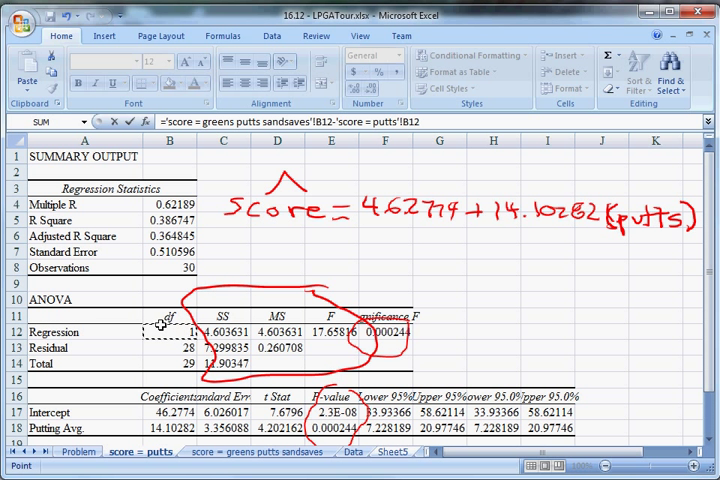
left_click(390, 452)
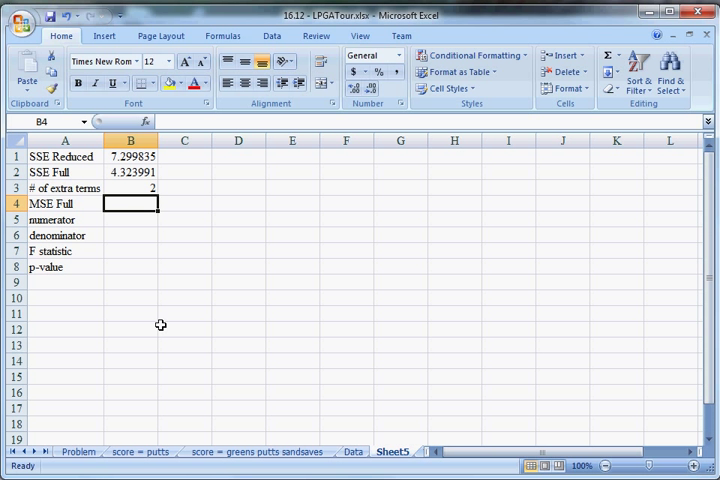
Link B4 (MSE Full) to the full model's residual mean square, 0.166307.
left_click(352, 452)
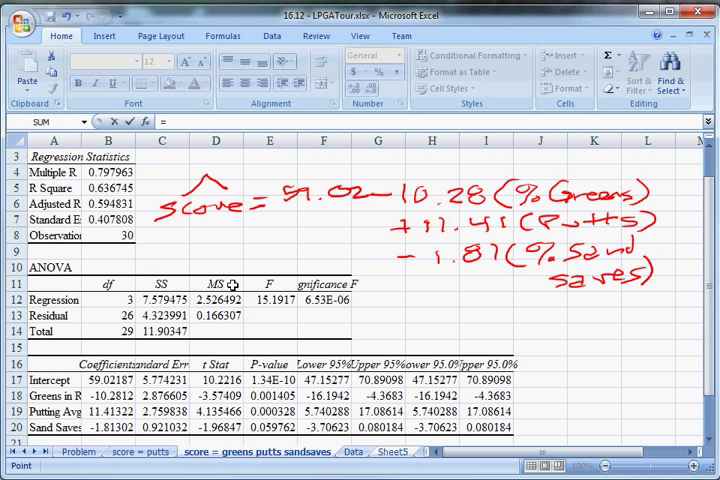
left_click(216, 316)
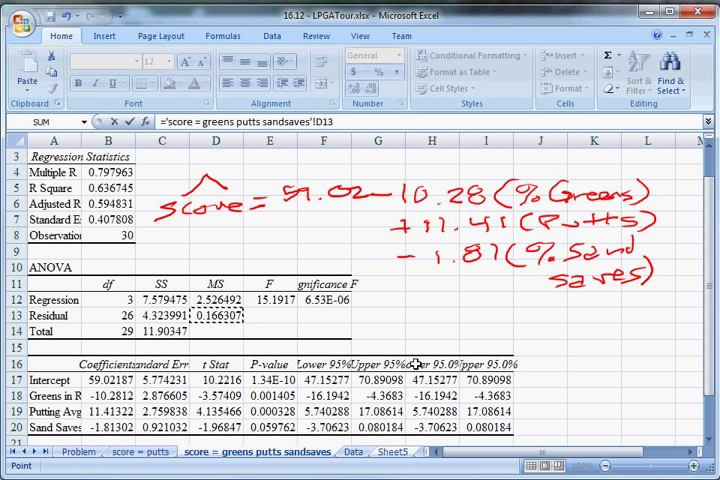
left_click(390, 452)
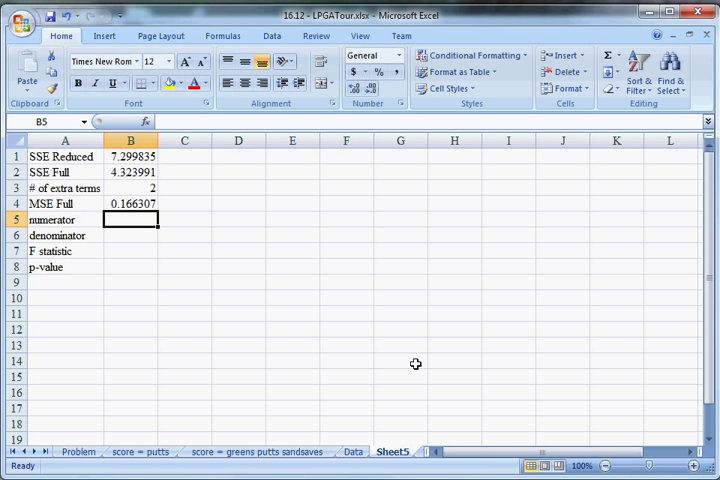
Set the denominator to =B4 and the F statistic to =B5/B6, giving 8.946819.
type("=")
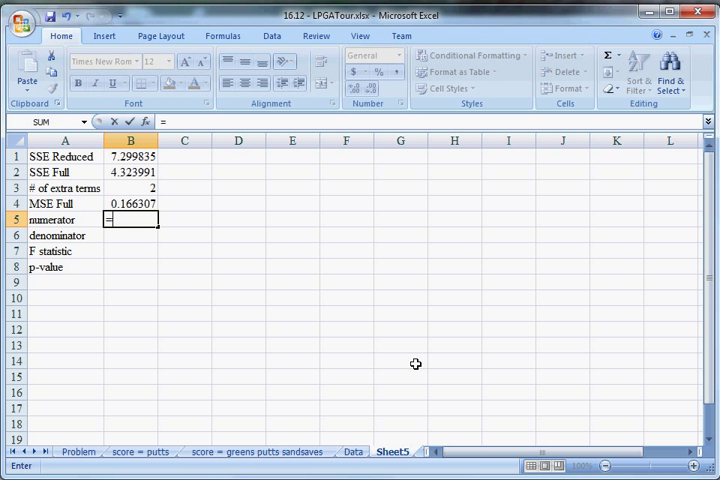
left_click(130, 156)
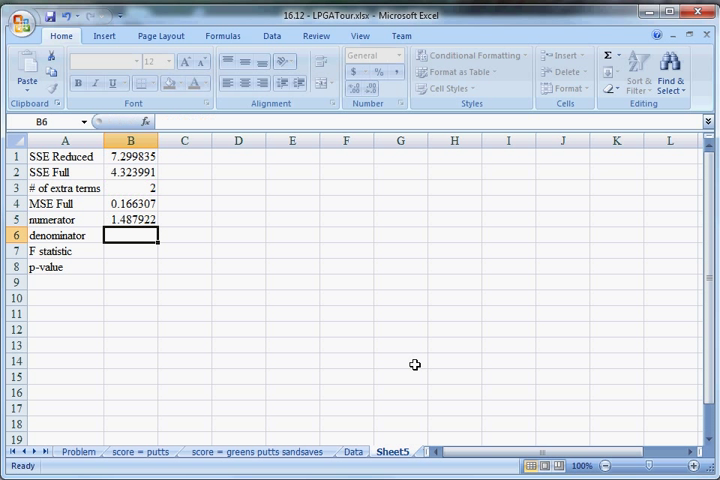
type("=B4")
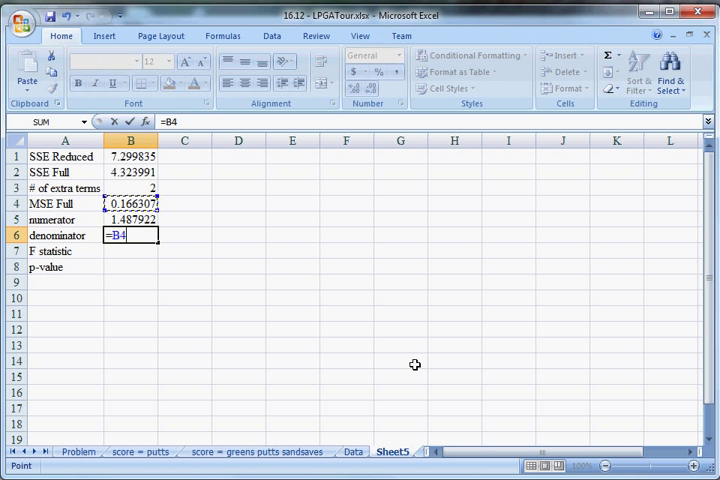
key("Return")
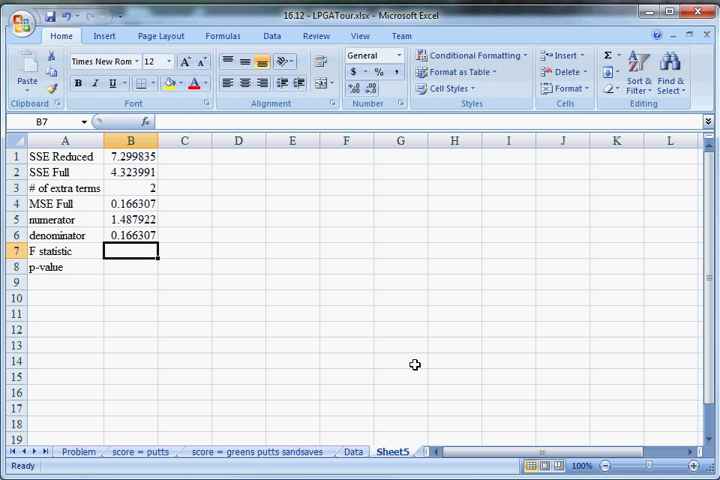
type("=B5/")
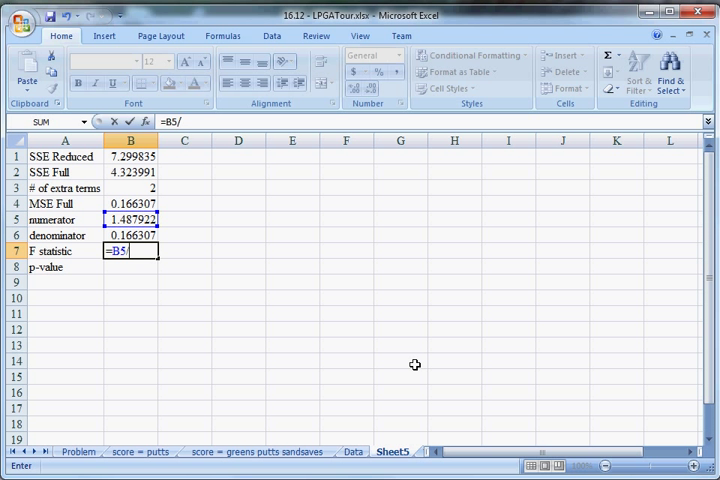
key("Return")
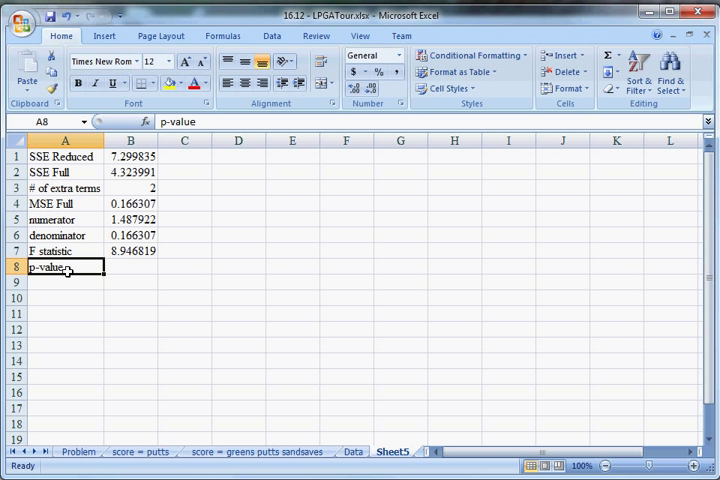
Add df numerator and df denominator labels and set df numerator to =B4 (2).
type("df numerator")
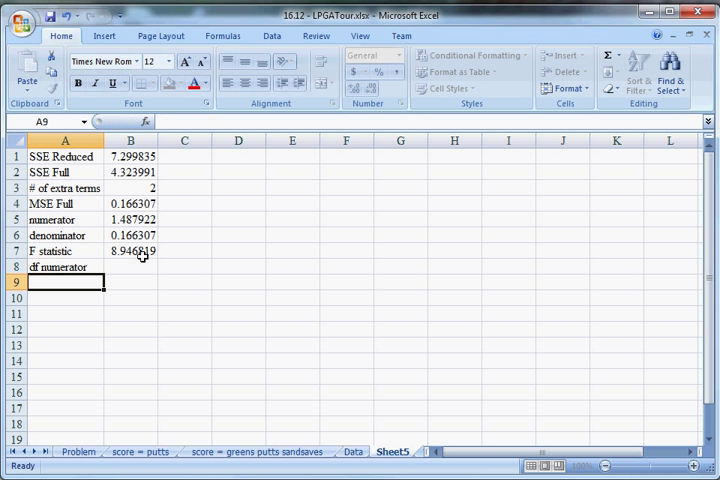
type("df denominat")
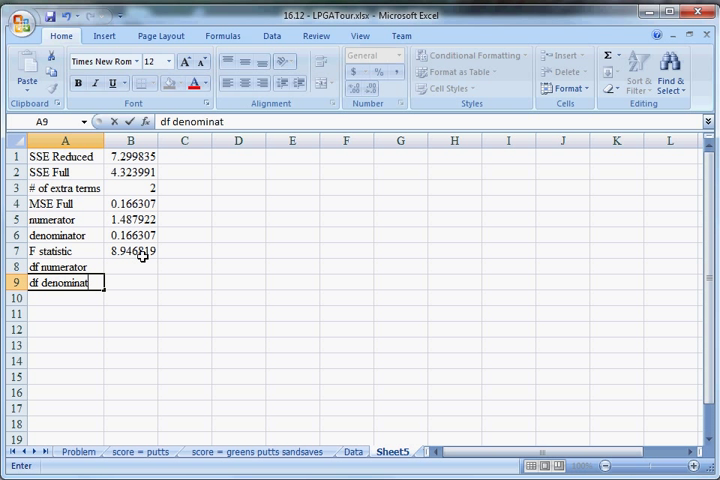
left_click(132, 268)
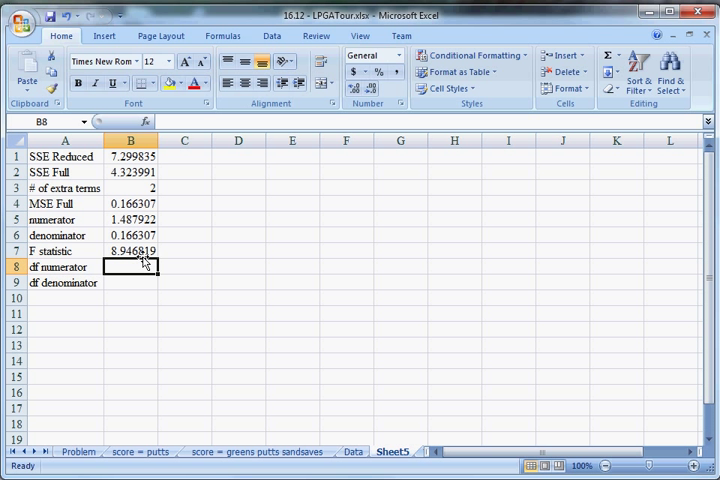
type("=B4")
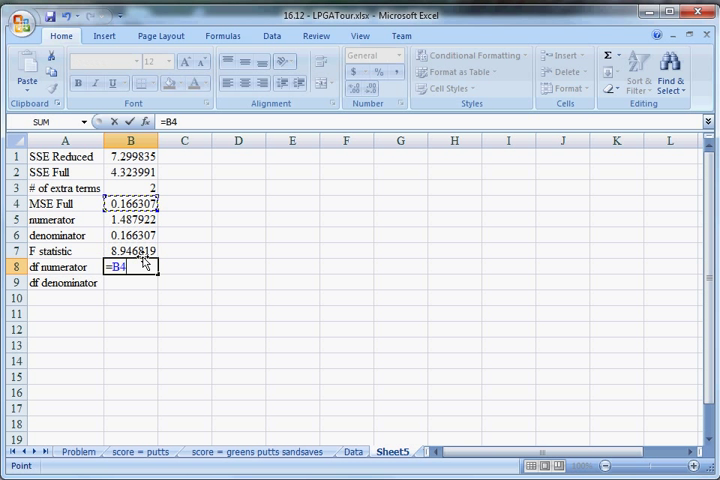
key("Return")
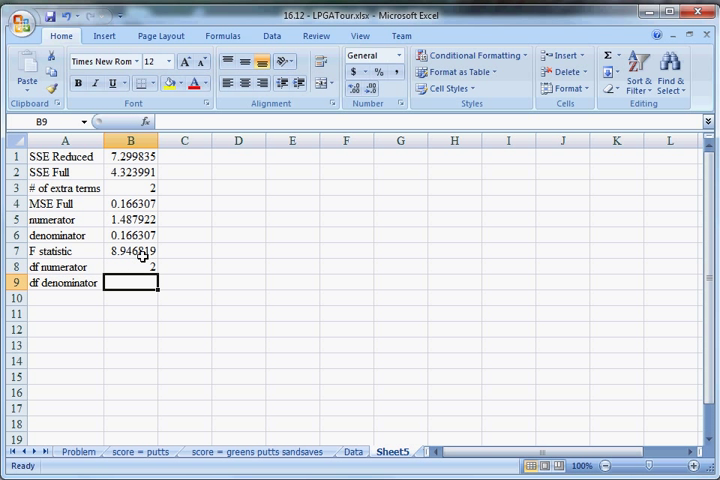
Link df denominator to the full model's residual df, 26.
type("=")
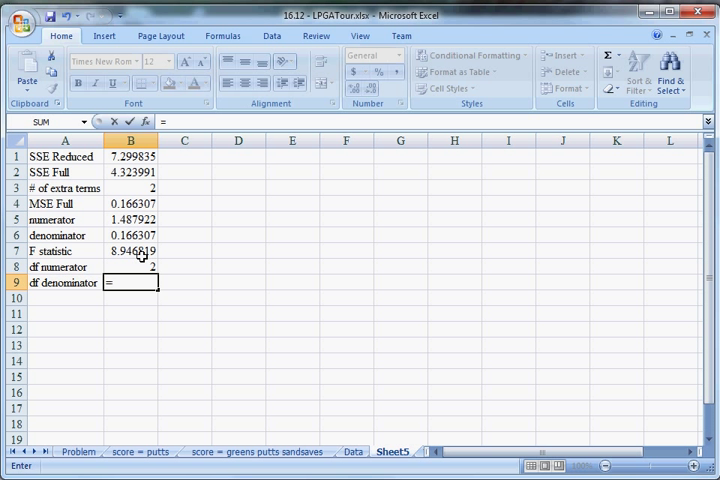
left_click(352, 452)
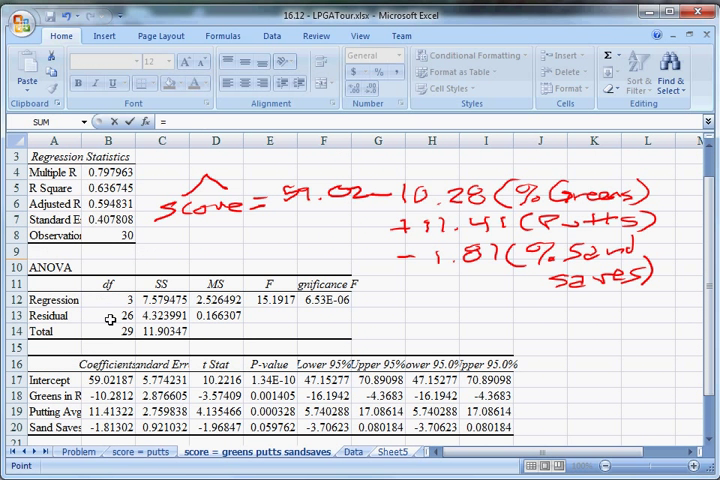
left_click(108, 316)
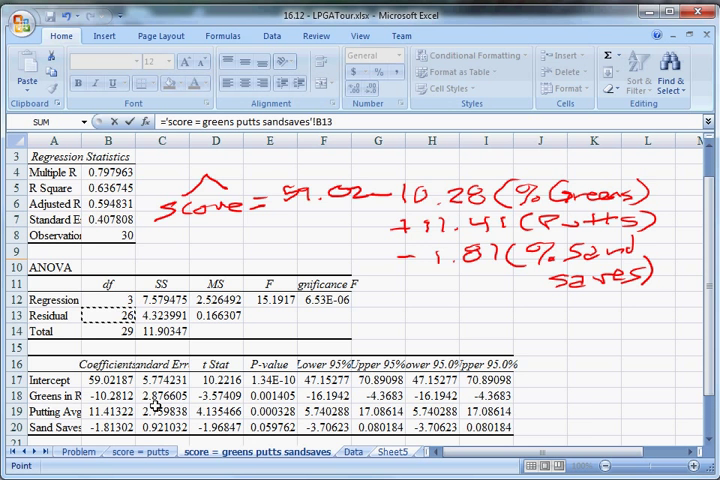
left_click(390, 452)
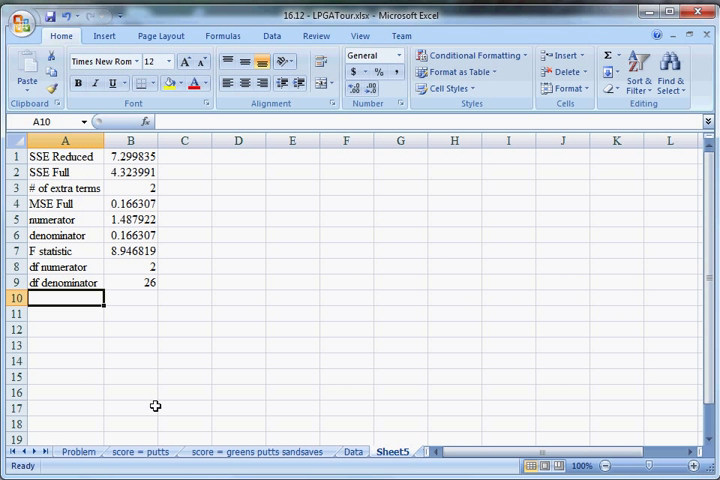
Add a p-value row computing =FDIST(B7,B8,B9), giving 0.001105.
type("p-value")
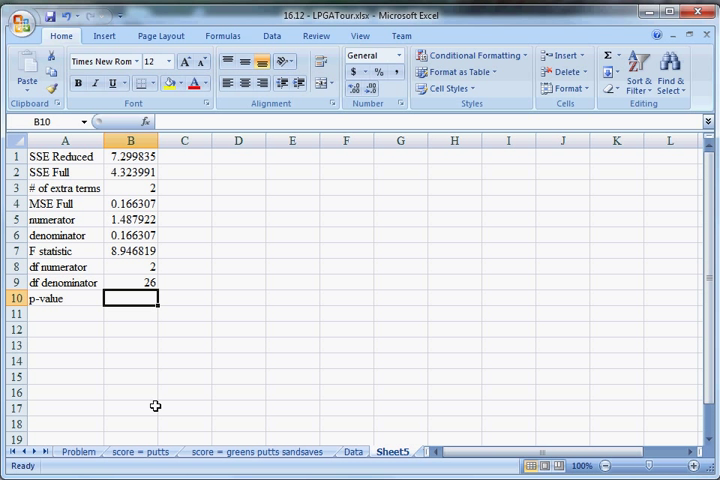
type("=")
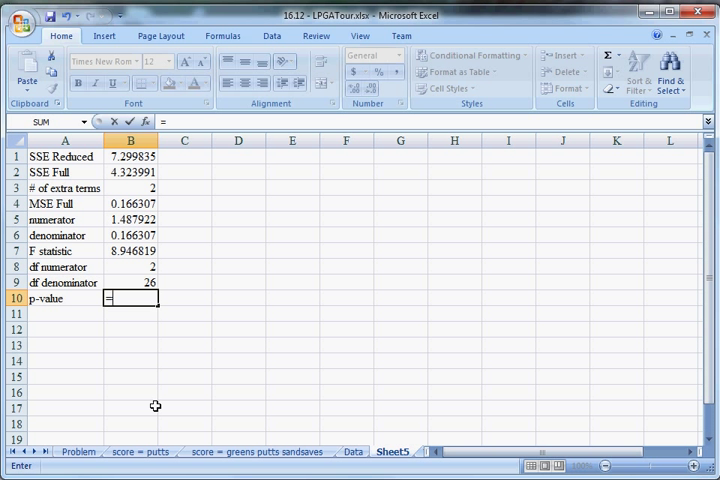
type("=FDIST")
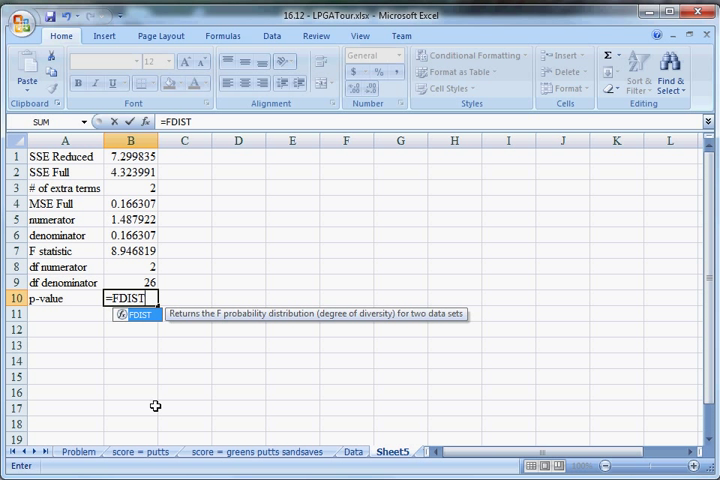
type("(")
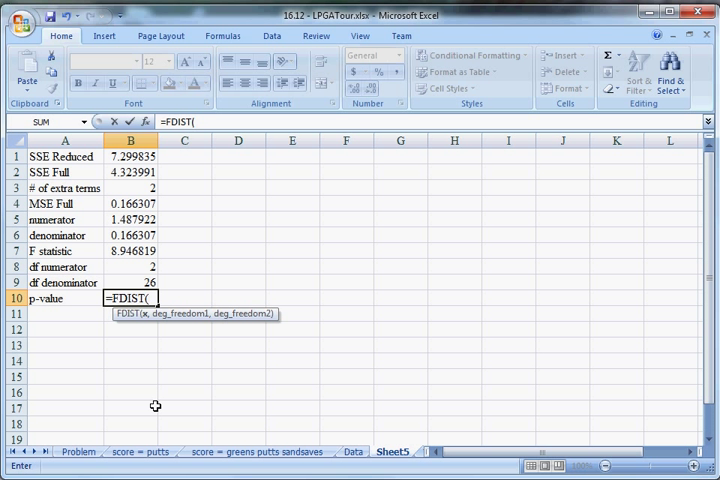
left_click(132, 252)
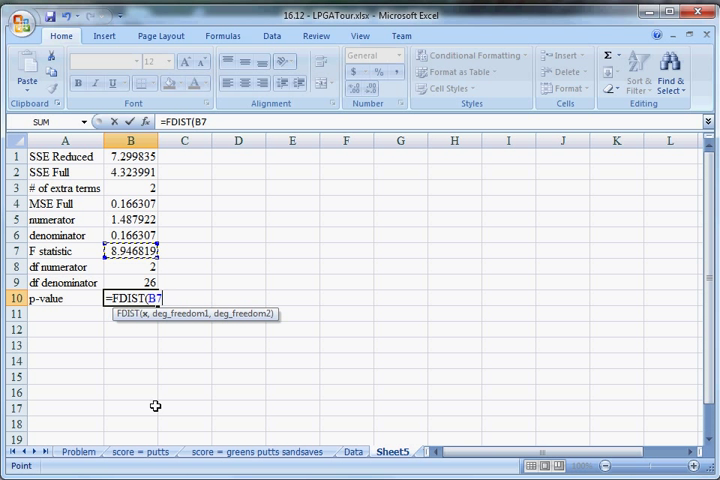
type(",B9")
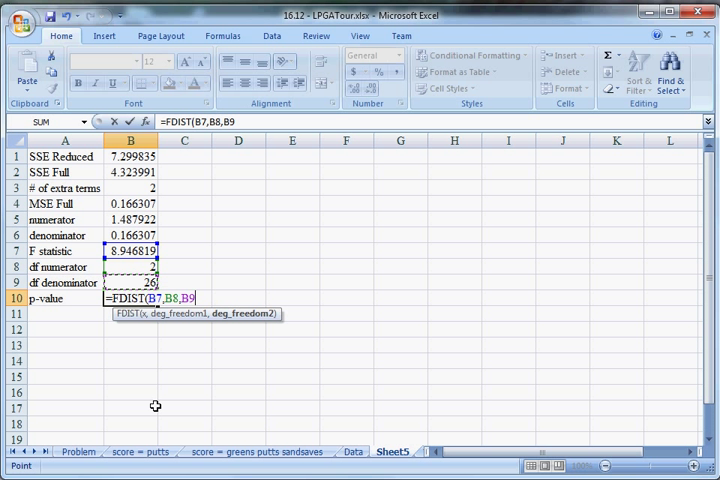
key("Return")
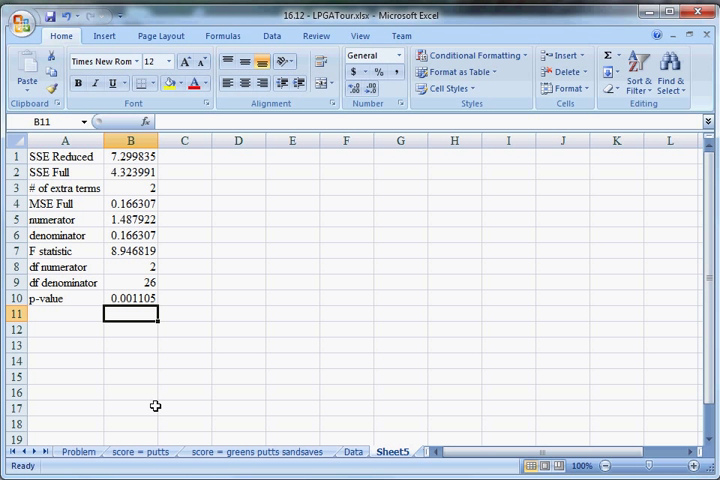
mouse_move(162, 344)
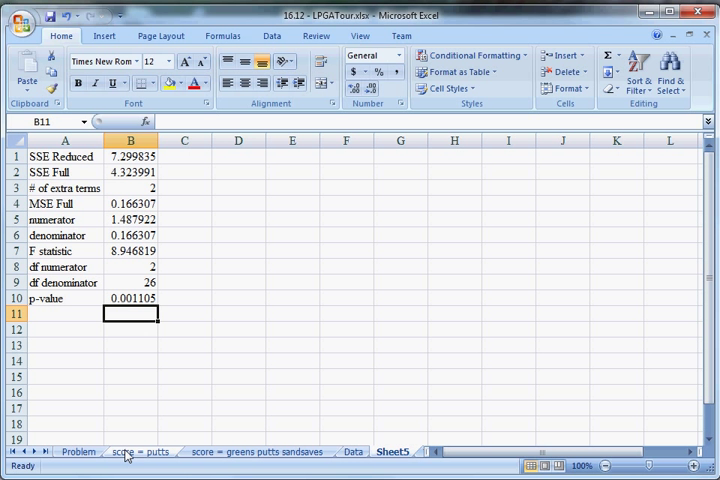
left_click(140, 452)
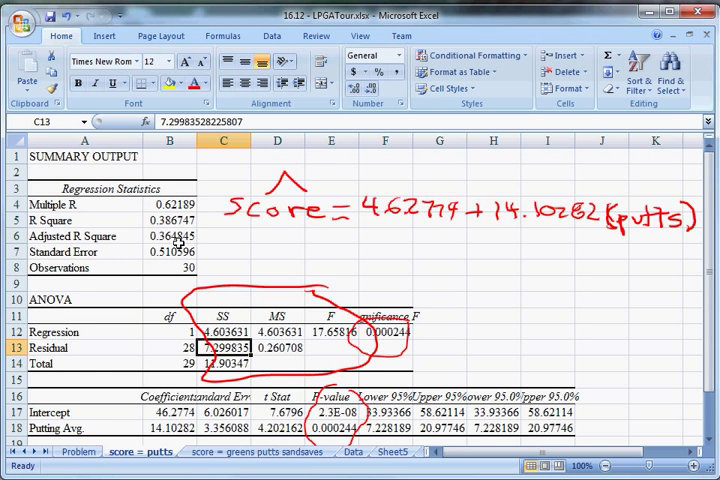
left_click(240, 452)
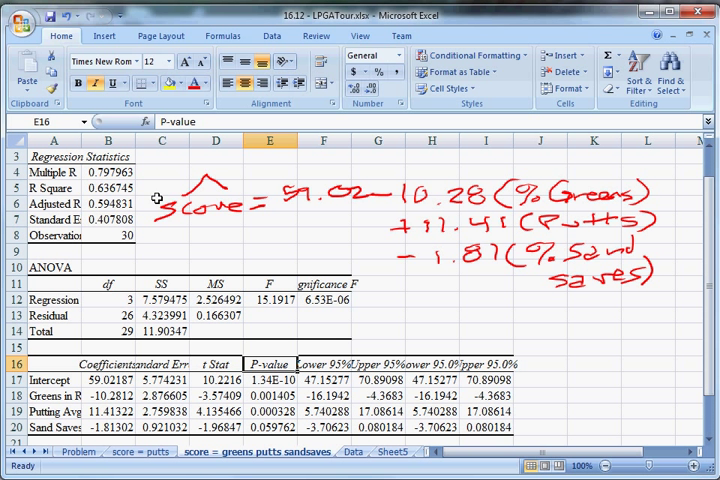
left_click(390, 452)
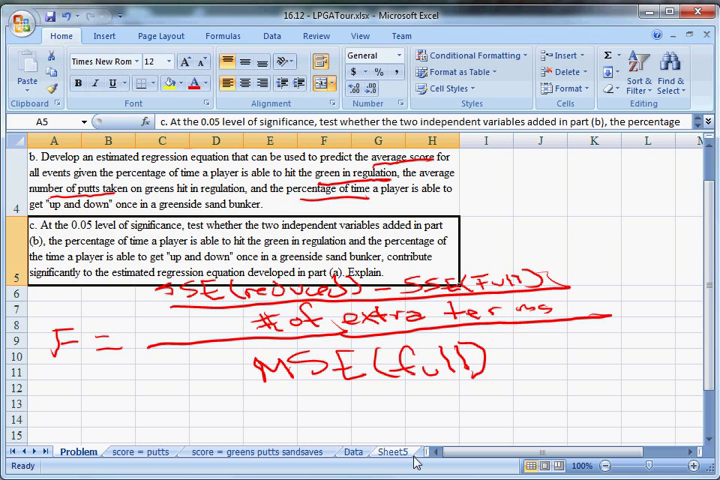
left_click(388, 452)
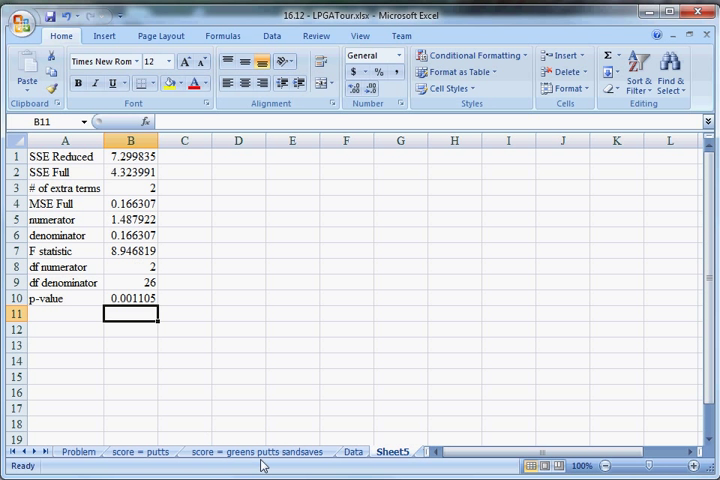
mouse_move(258, 464)
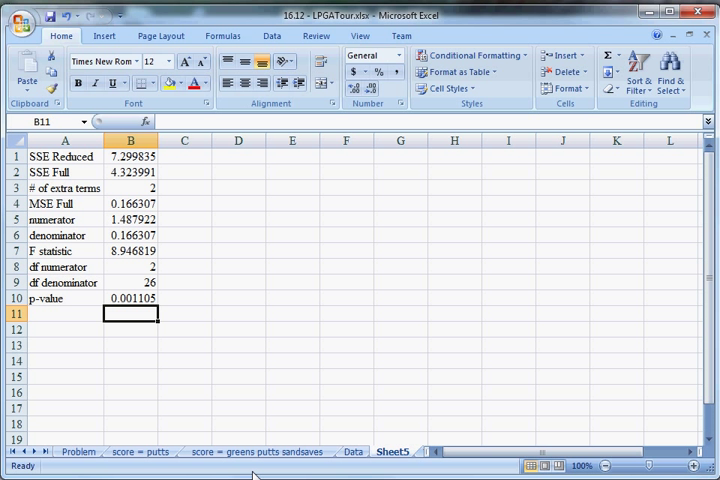